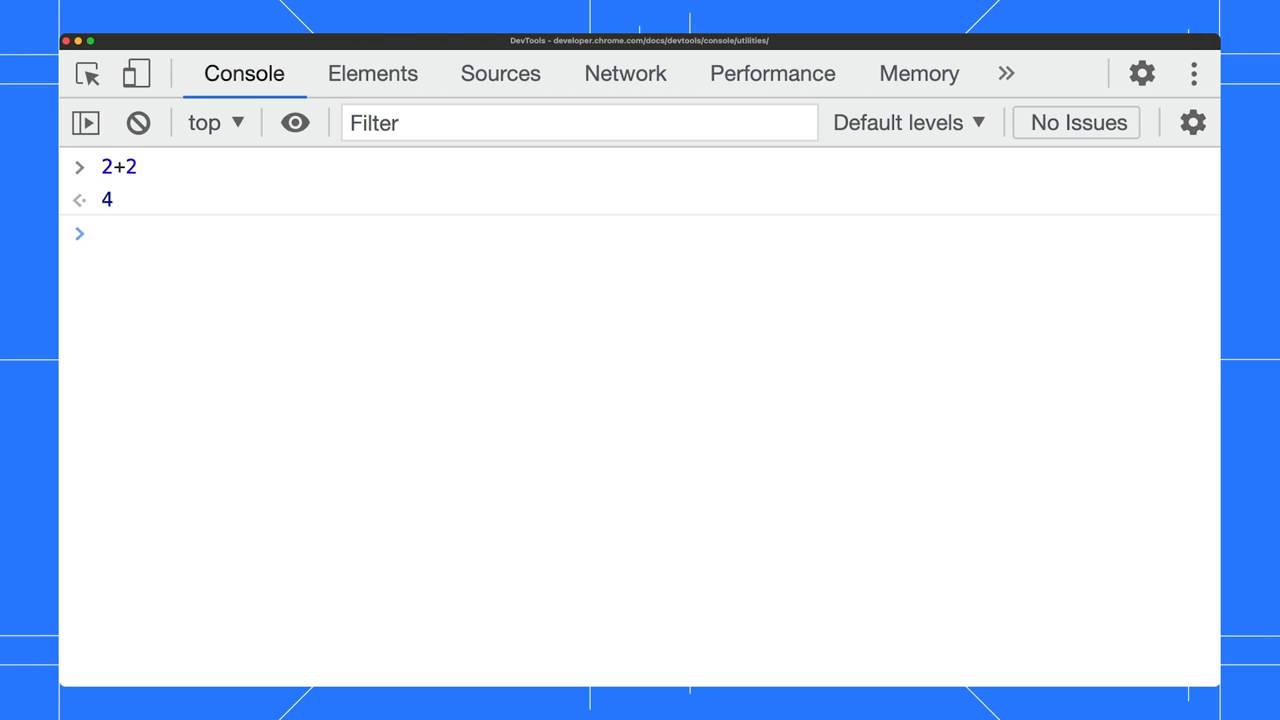
Enter $_ in the console below the Elements tree to recall the last result
{"action": "type", "text": "$_"}
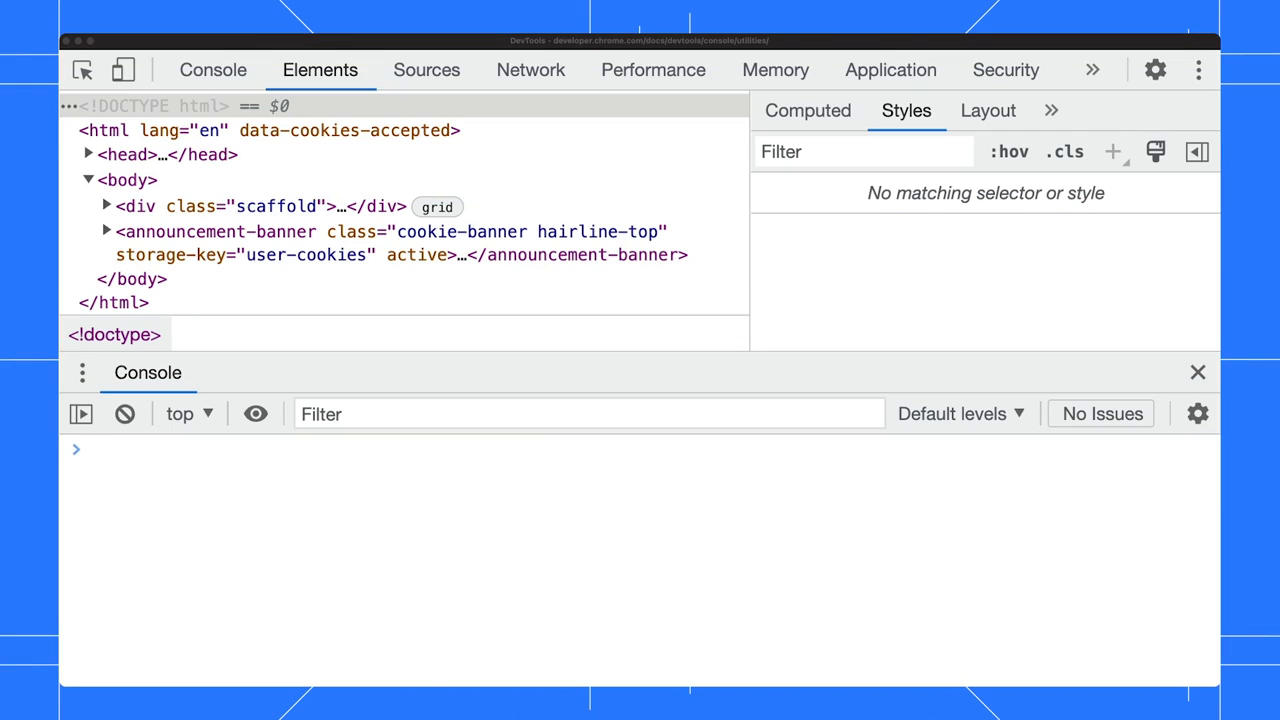
{"action": "mouse_move", "coordinate": [260, 160]}
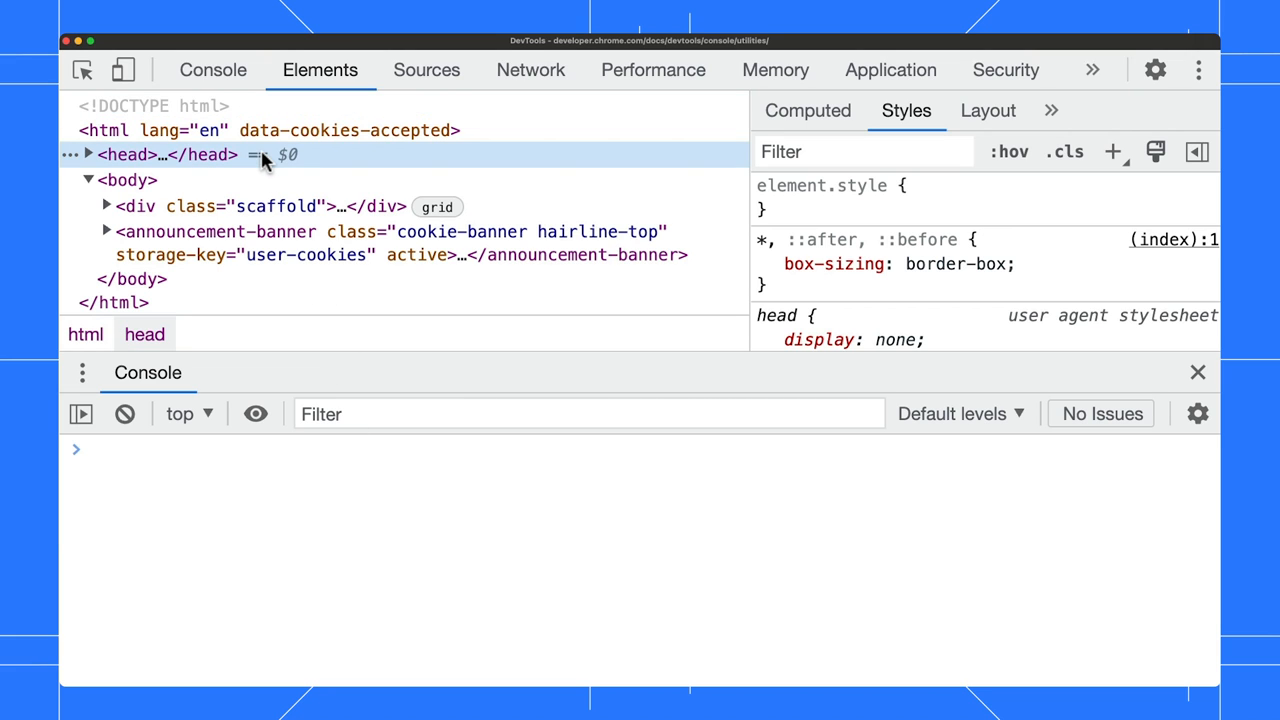
Inspect the body element, then return body and the earlier head with $0 and $1
{"action": "left_click", "coordinate": [126, 180]}
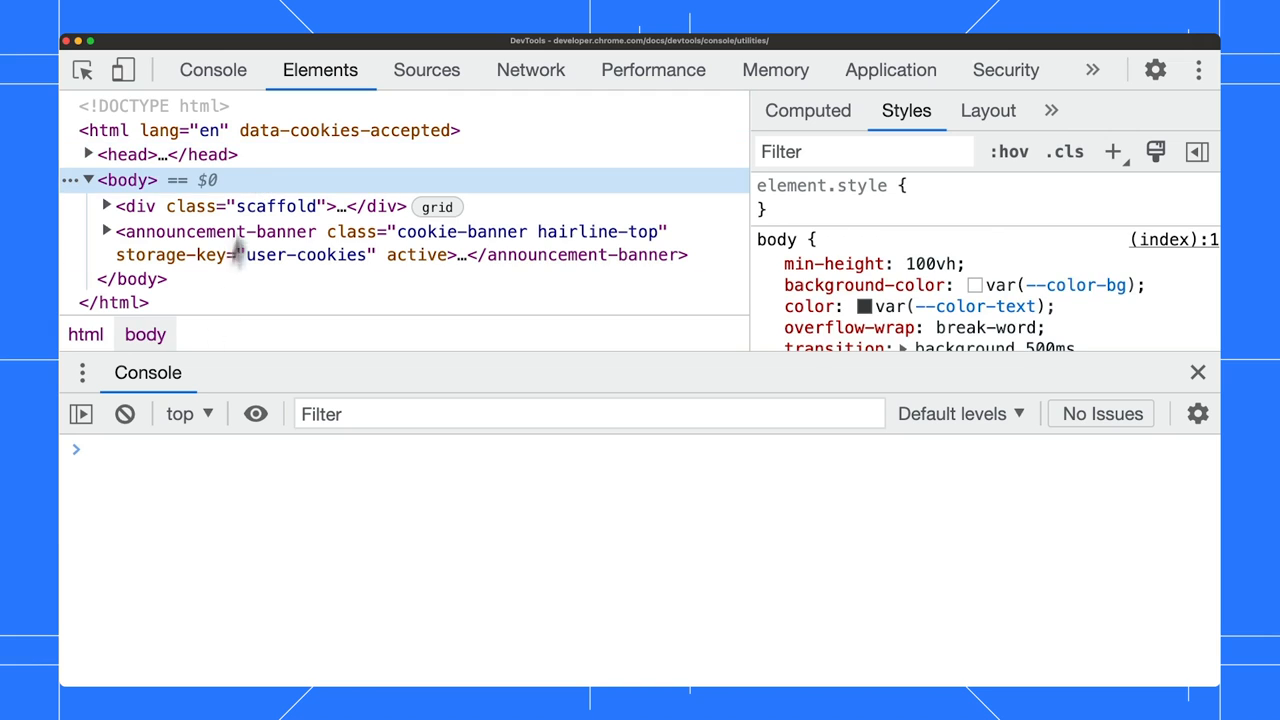
{"action": "type", "text": "$0"}
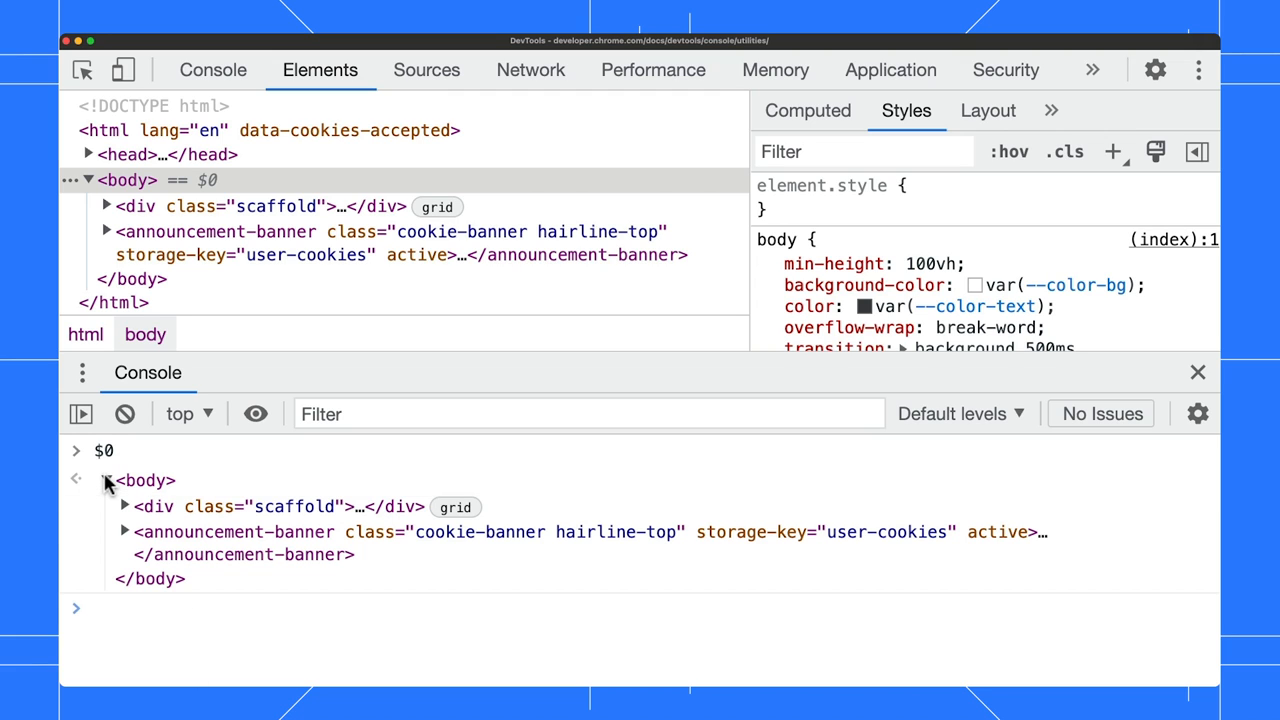
{"action": "left_click", "coordinate": [105, 480]}
{"action": "type", "text": "$1"}
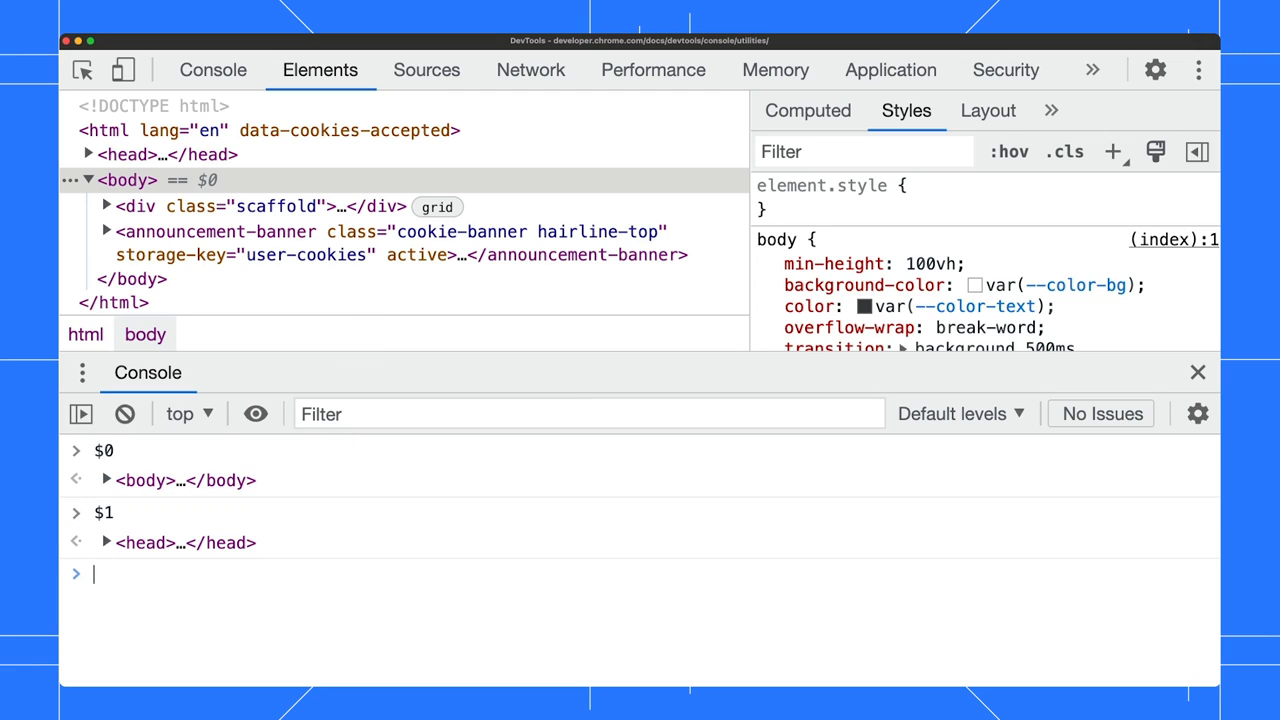
{"action": "type", "text": "$0"}
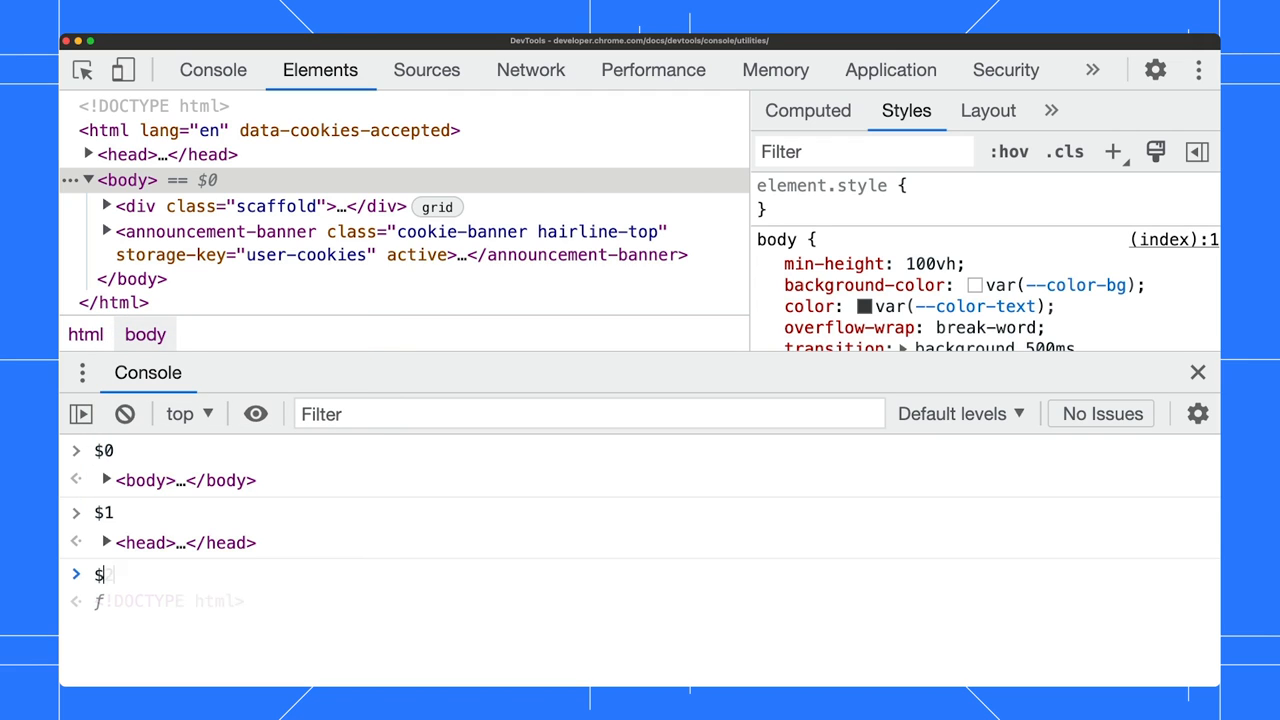
{"action": "type", "text": "4"}
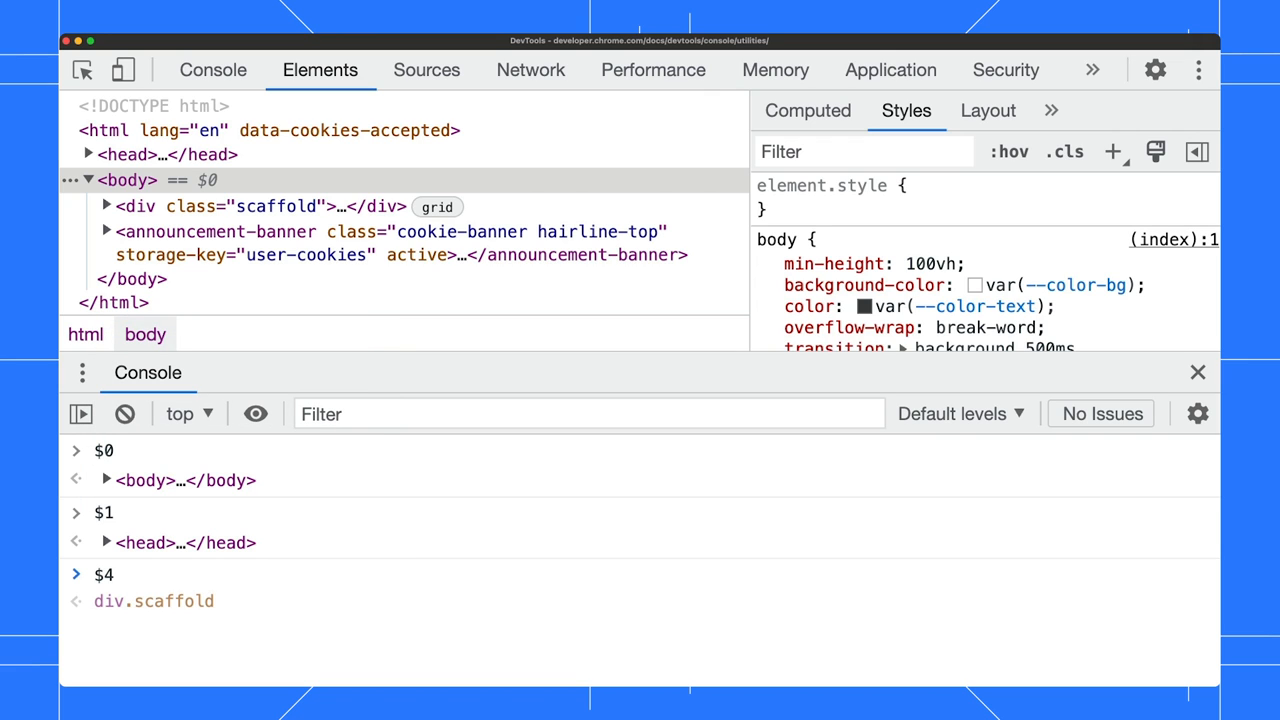
{"action": "type", "text": "document.query"}
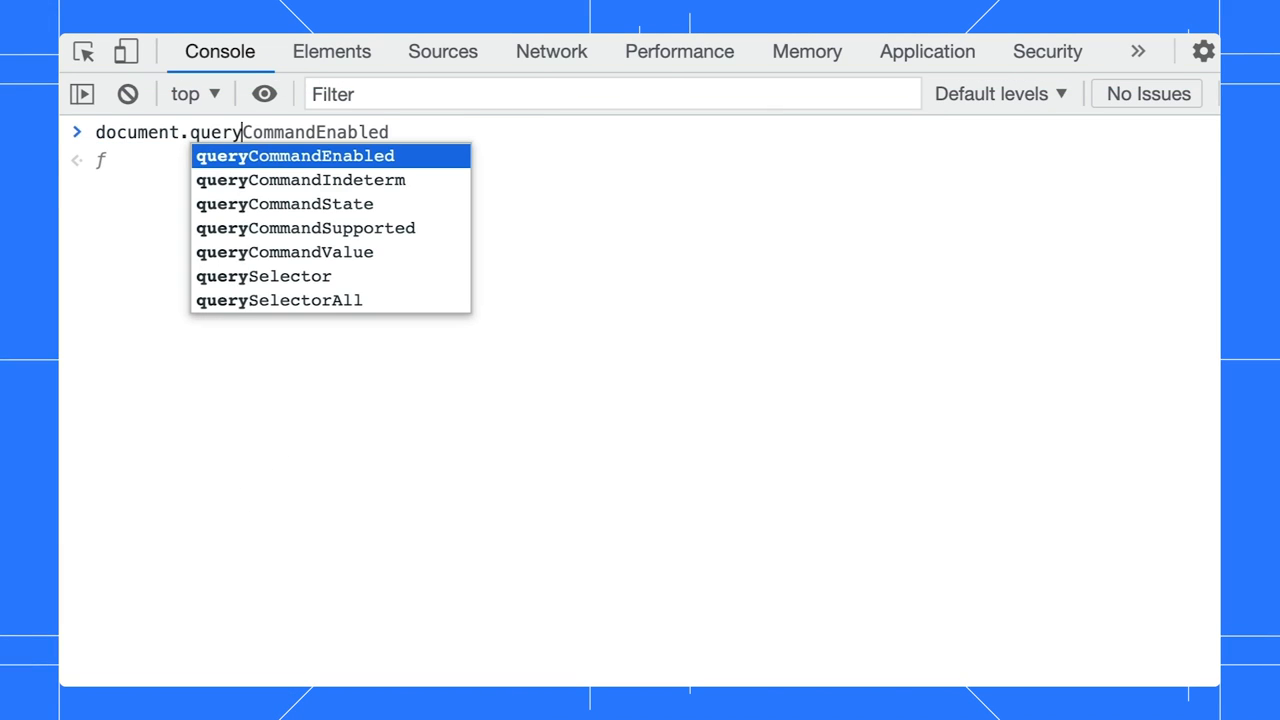
Complete the prompt to document.querySelector from the autocomplete suggestions
{"action": "left_click", "coordinate": [263, 276]}
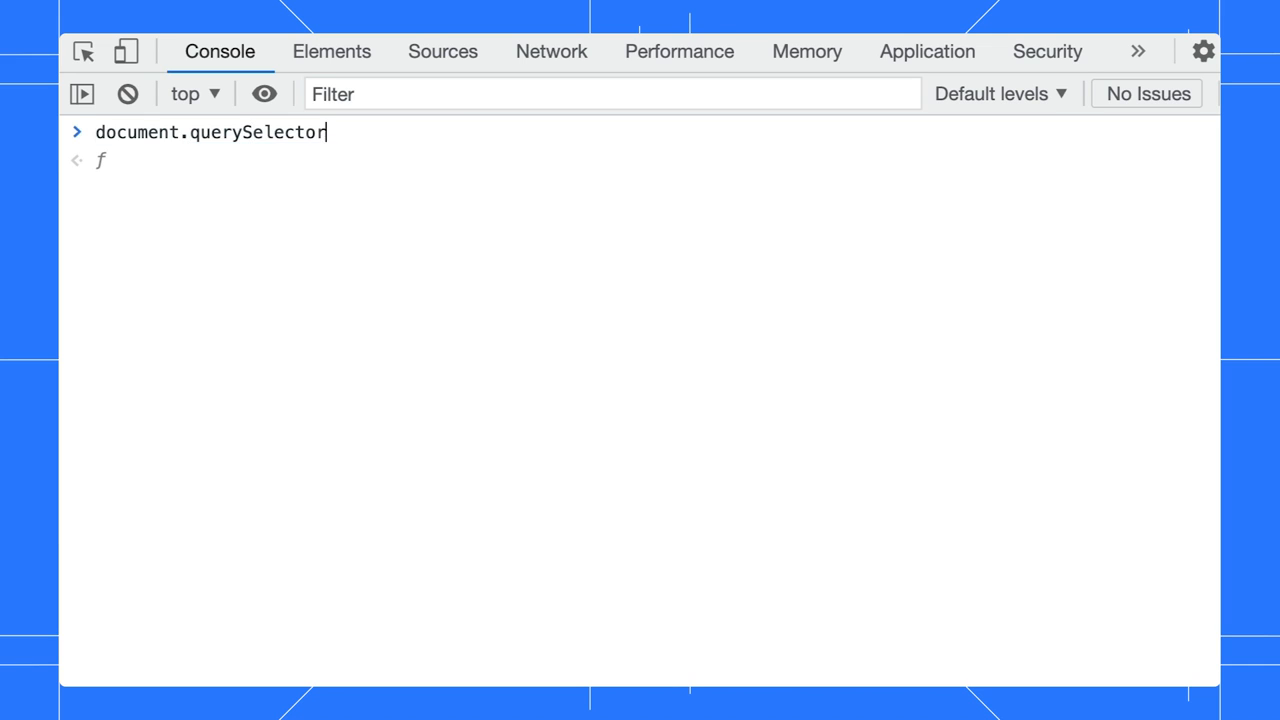
{"action": "type", "text": "$"}
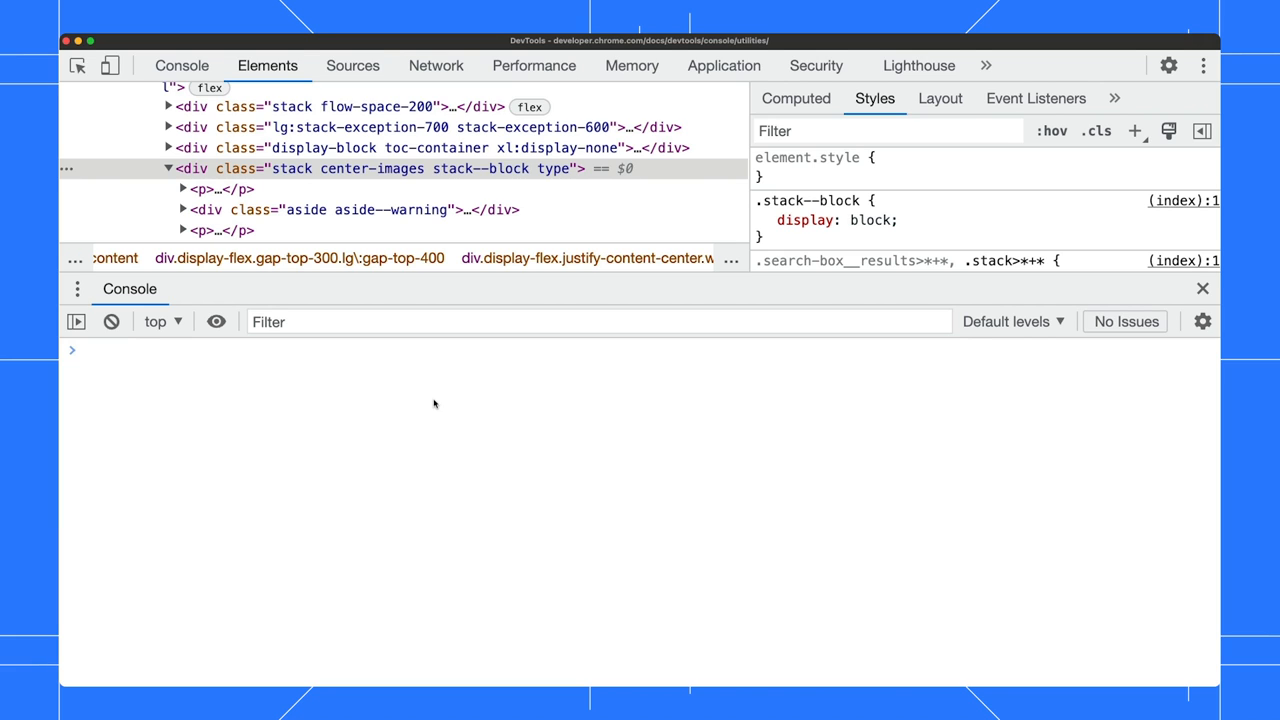
Run $('img') to return the first image element, then clear the full Console
{"action": "type", "text": "$('img')"}
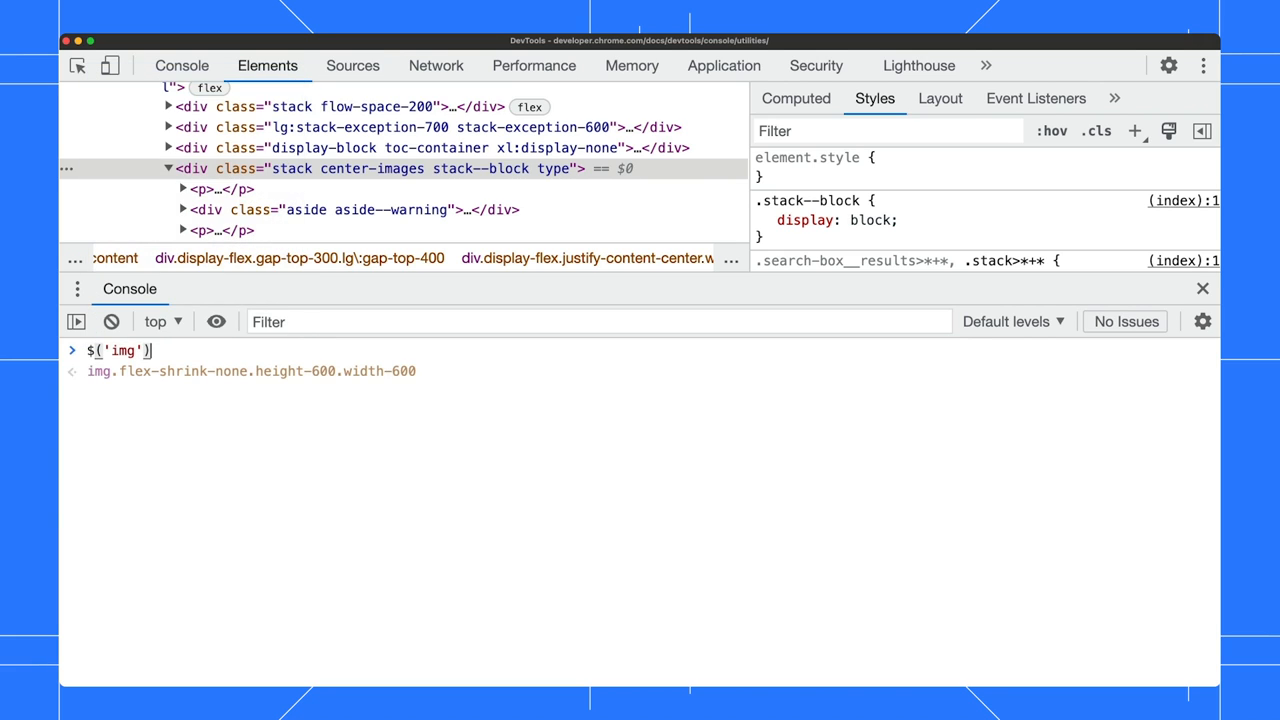
{"action": "type", "text": ","}
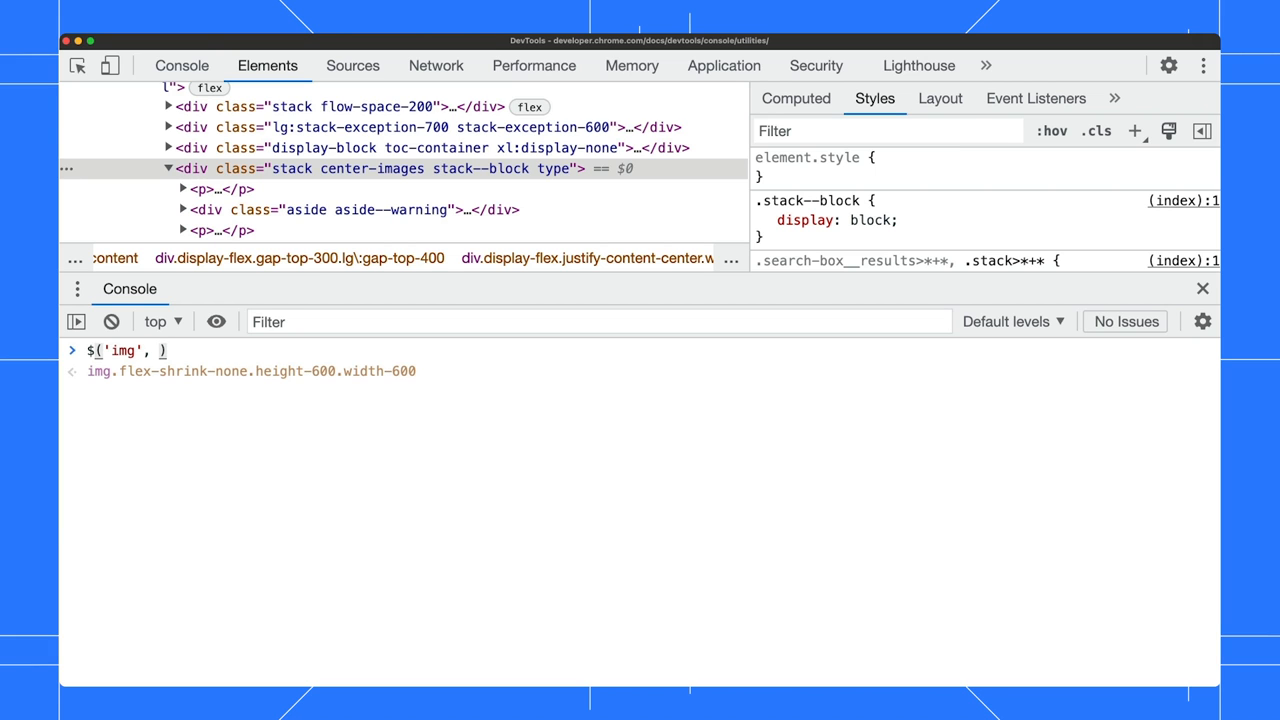
{"action": "key", "text": "Enter"}
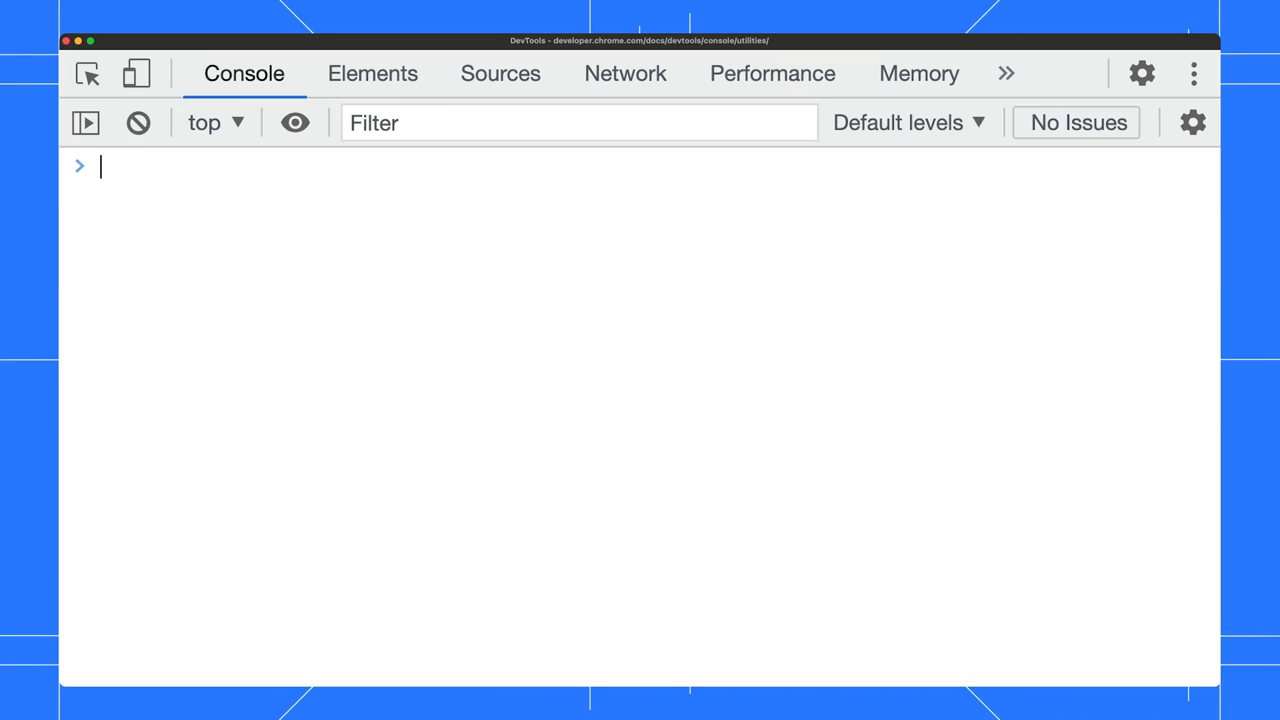
Query svg elements with $$: 57 on the page, 20 inside main
{"action": "type", "text": "$$"}
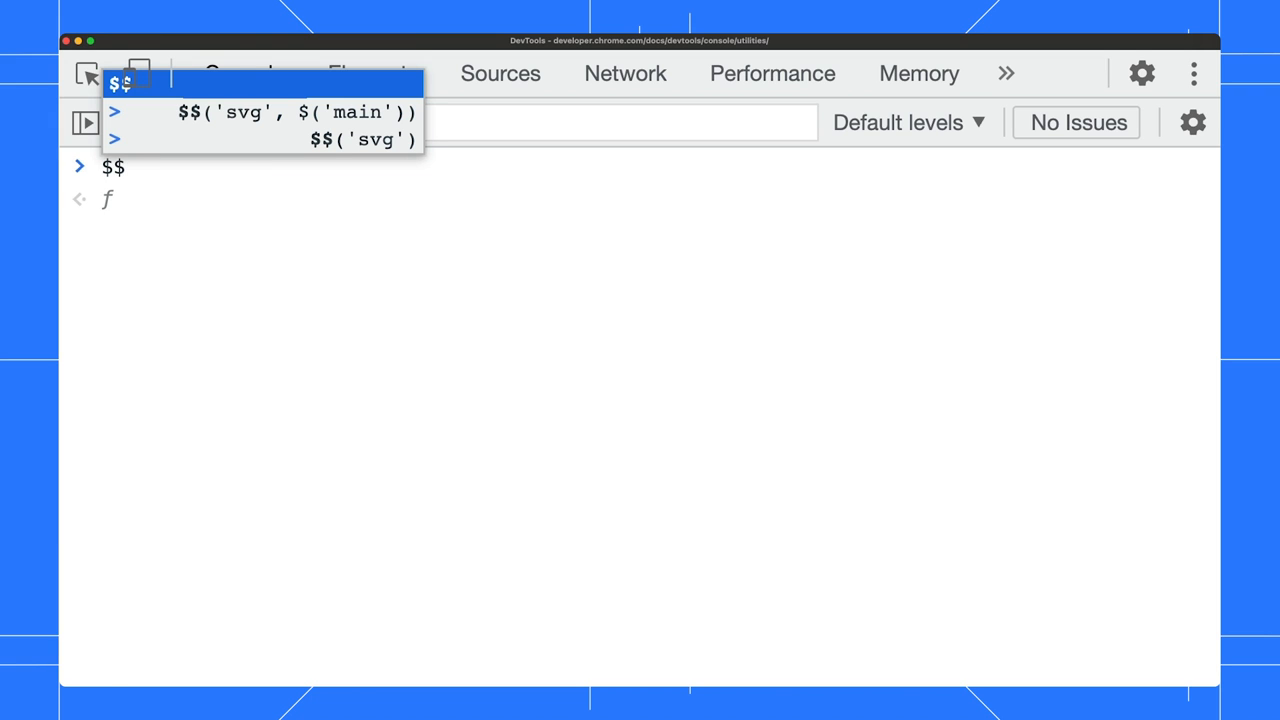
{"action": "key", "text": "Enter"}
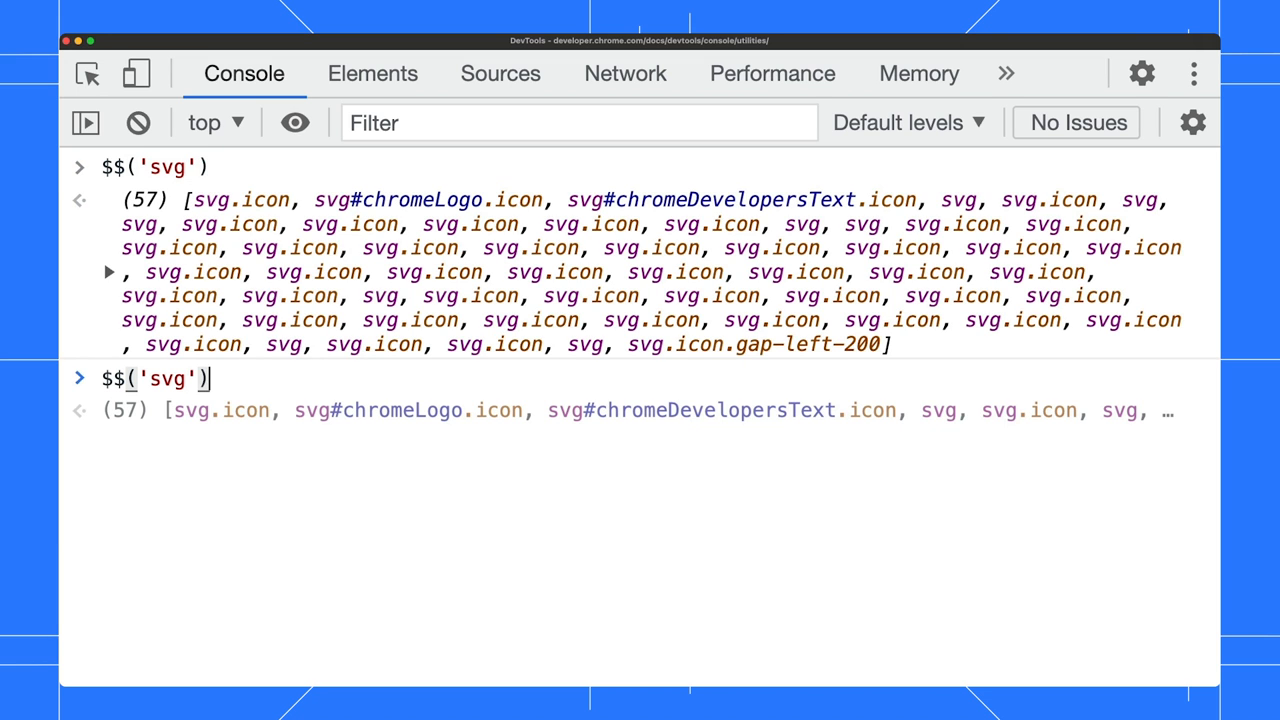
{"action": "type", "text": ","}
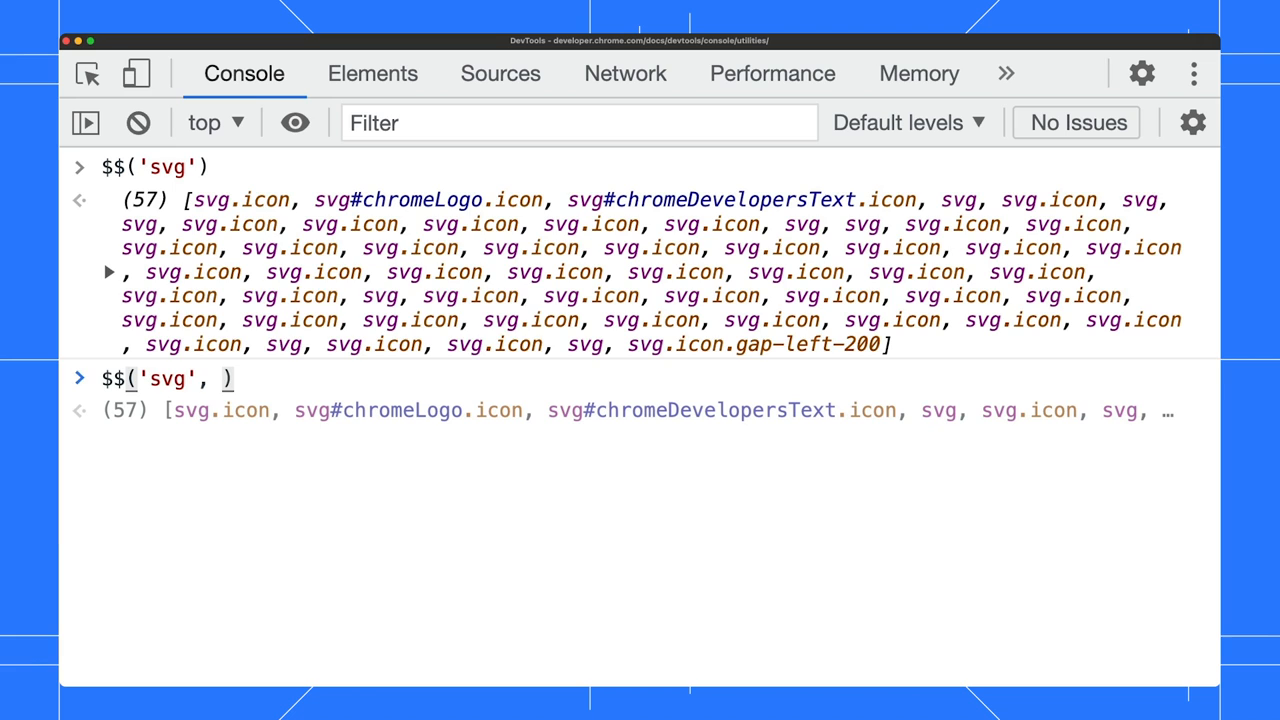
{"action": "type", "text": "$('main')"}
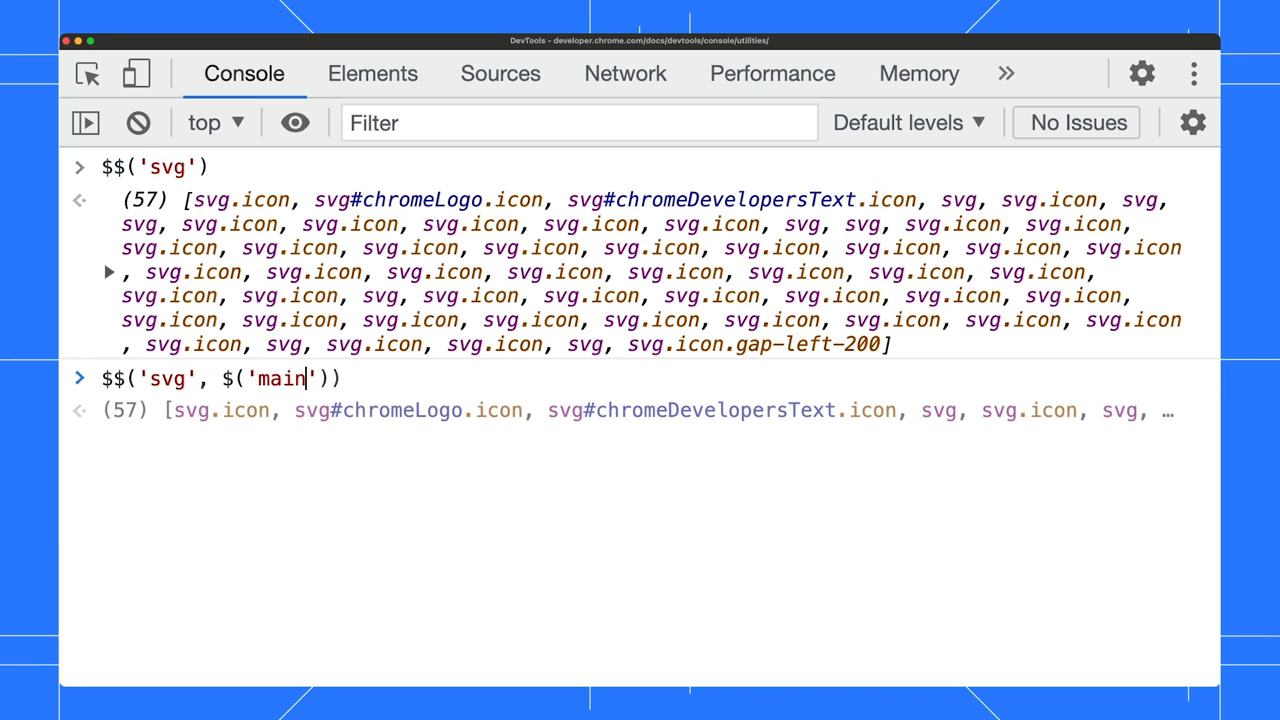
{"action": "key", "text": "Enter"}
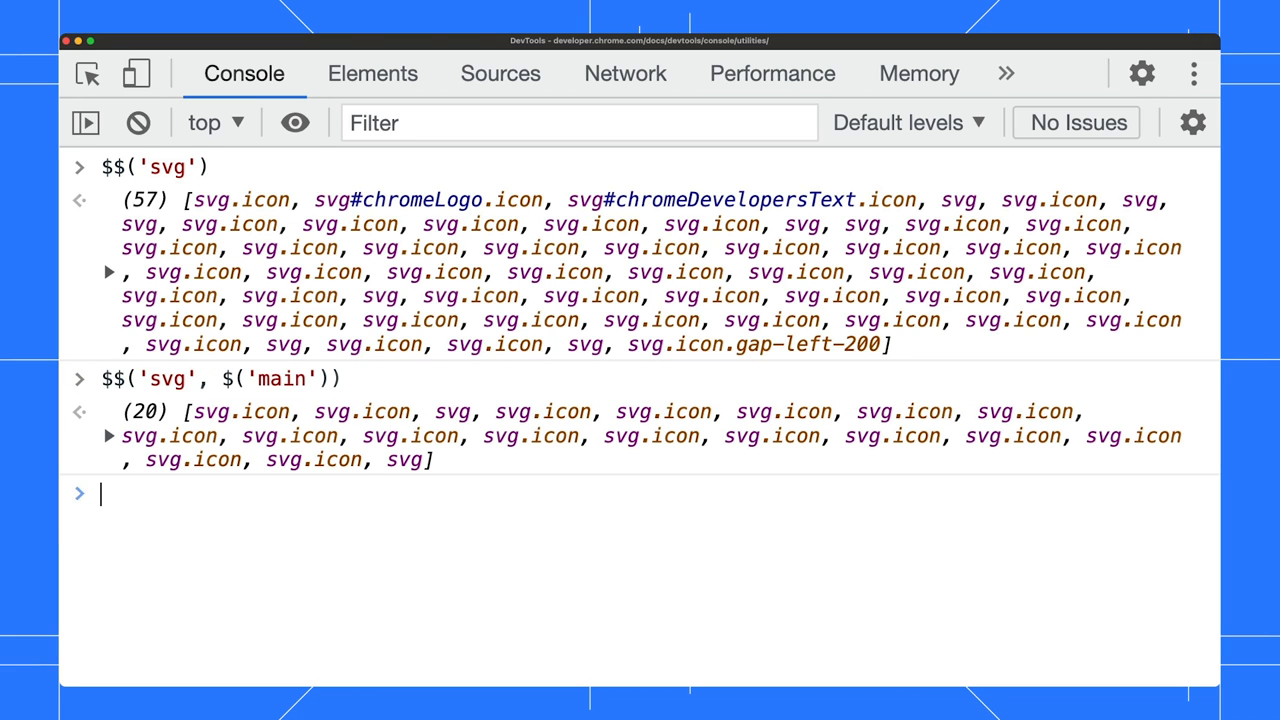
{"action": "type", "text": "$x("}
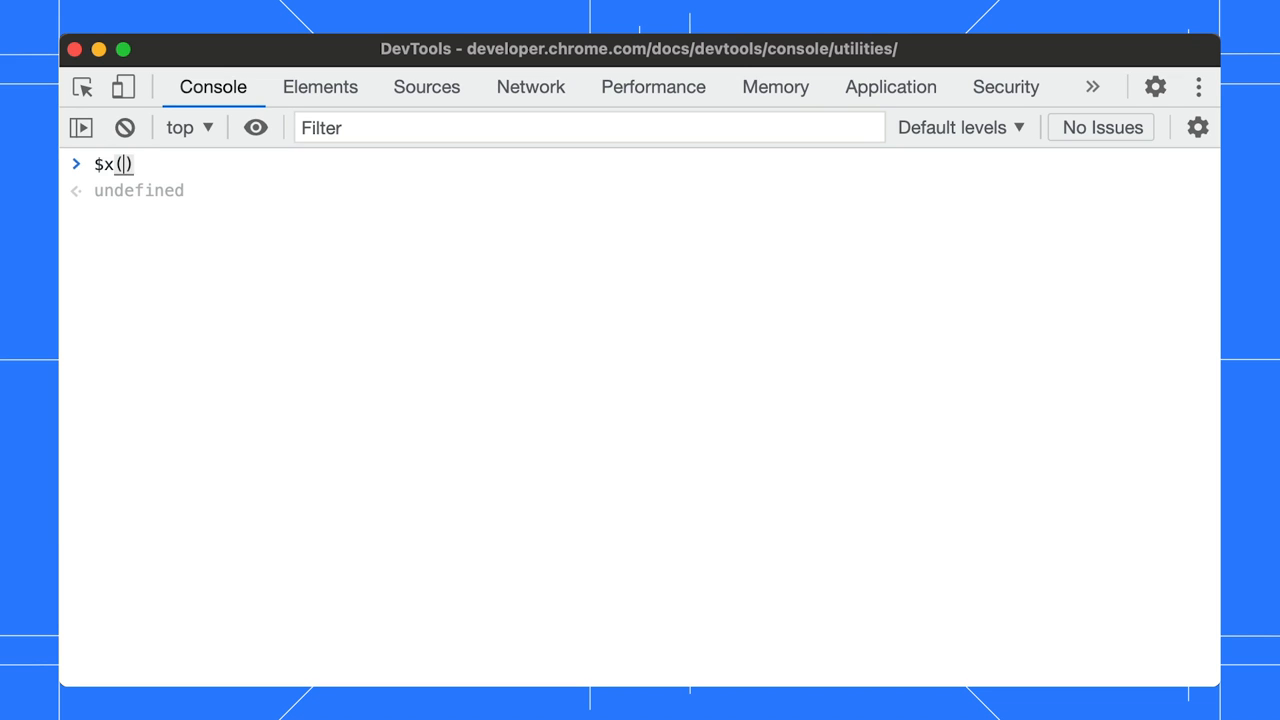
Run the XPath query $x('//p') returning 68 paragraphs, then clear the console
{"action": "type", "text": "'//'"}
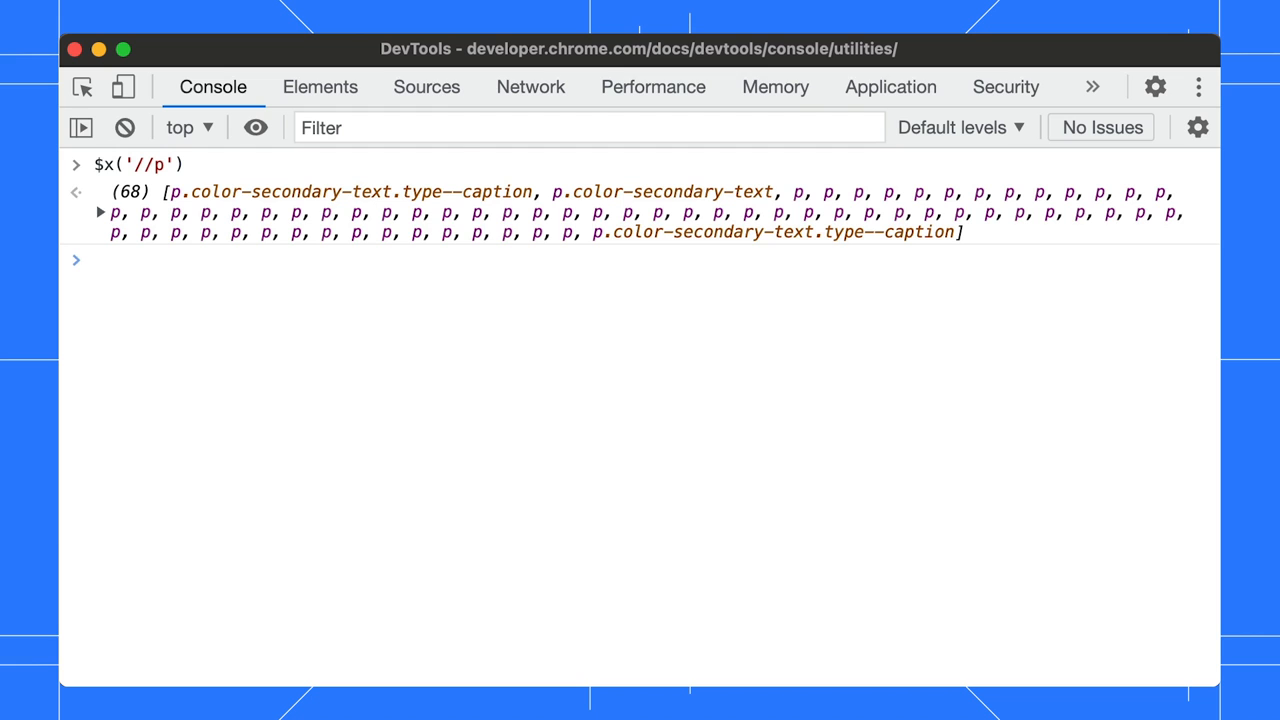
{"action": "left_click", "coordinate": [320, 87]}
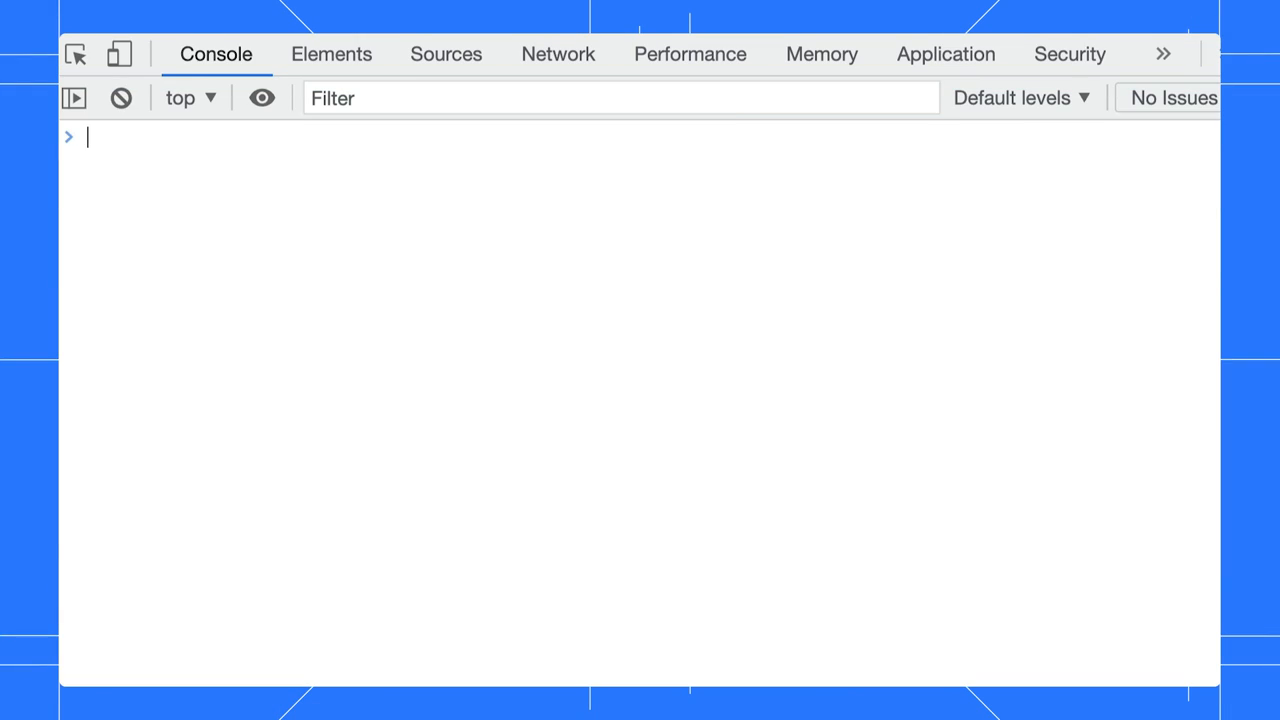
Run queryObjects(Promise) and expand the 21 returned Promise entries
{"action": "type", "text": "queryObjects(Promise"}
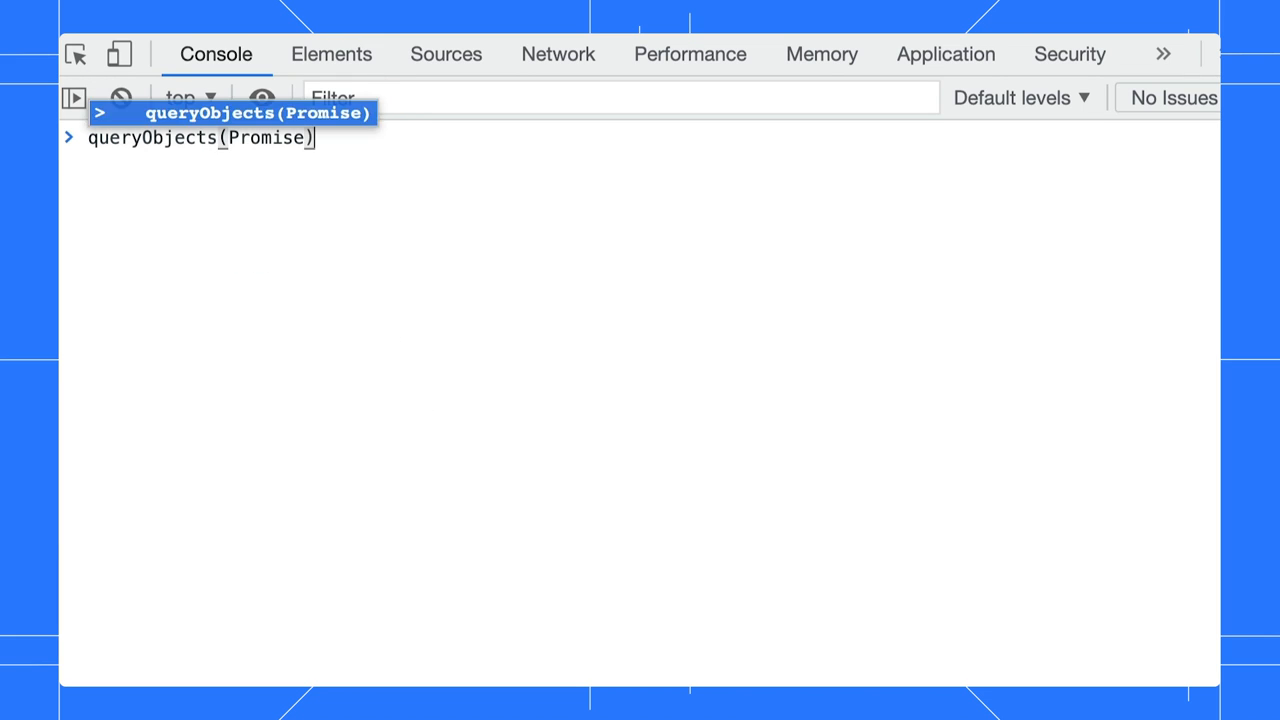
{"action": "key", "text": "Enter"}
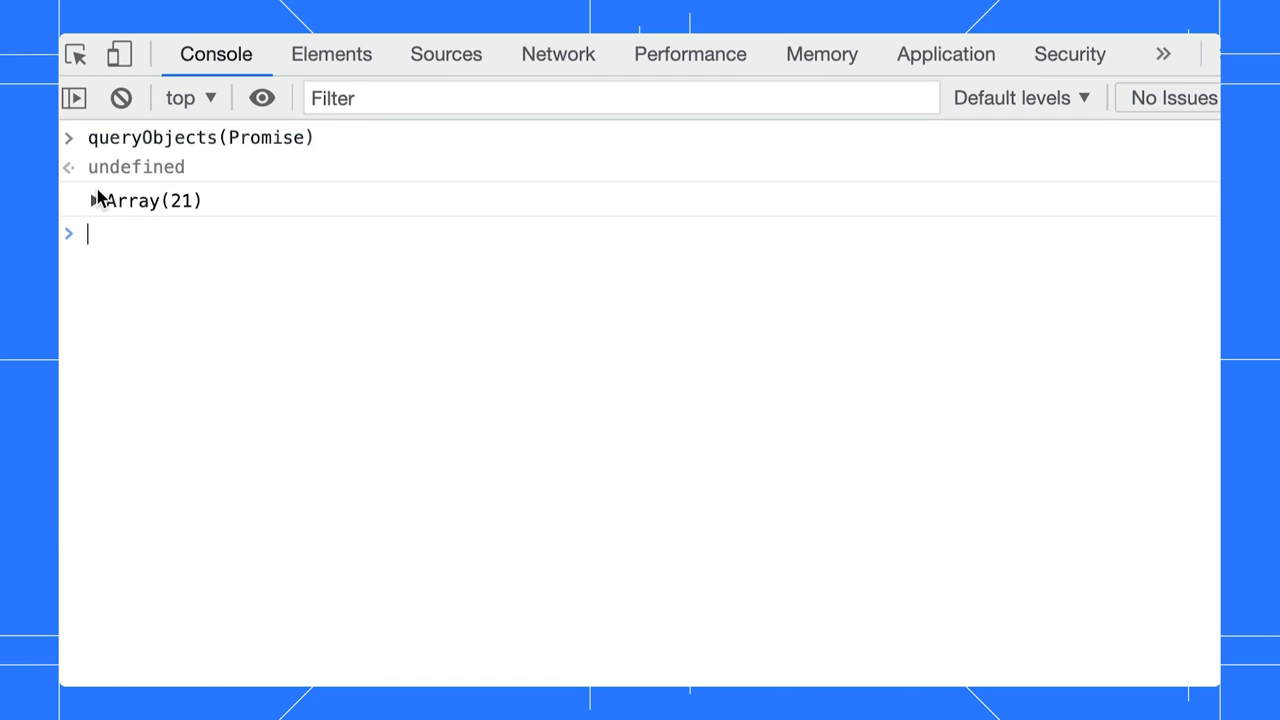
{"action": "left_click", "coordinate": [96, 200]}
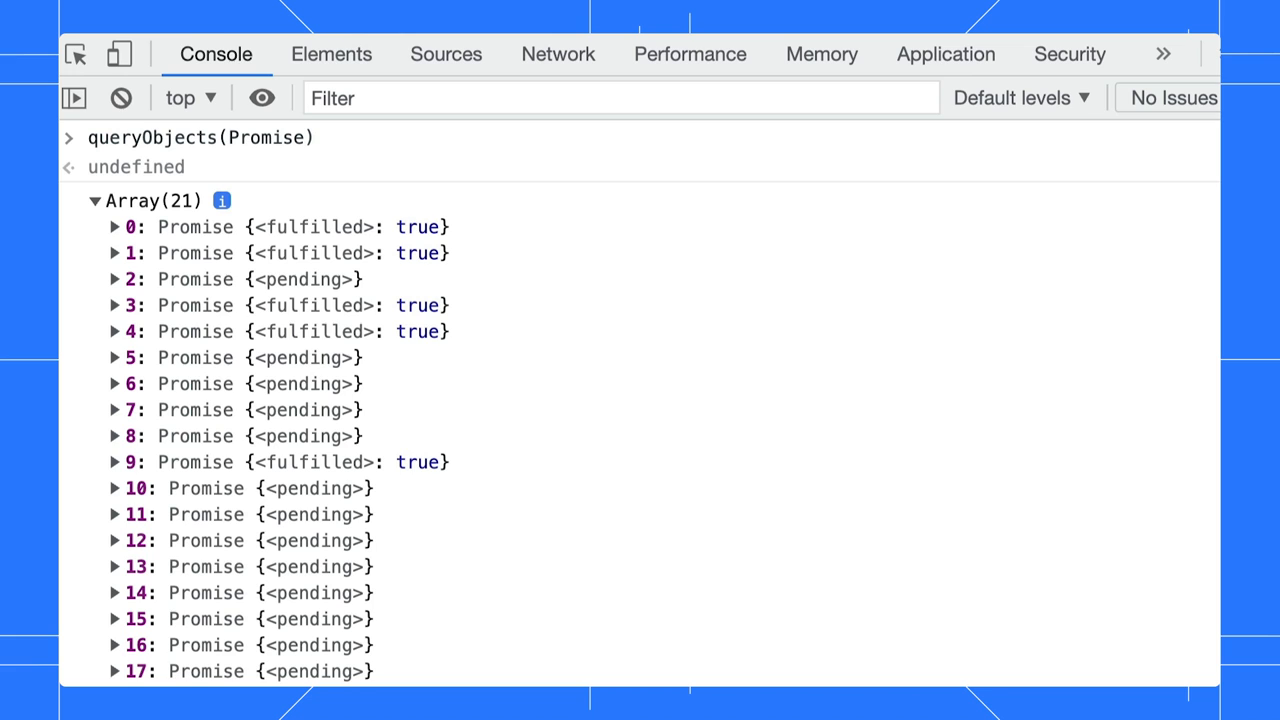
{"action": "left_click", "coordinate": [120, 97]}
{"action": "type", "text": "table(pl"}
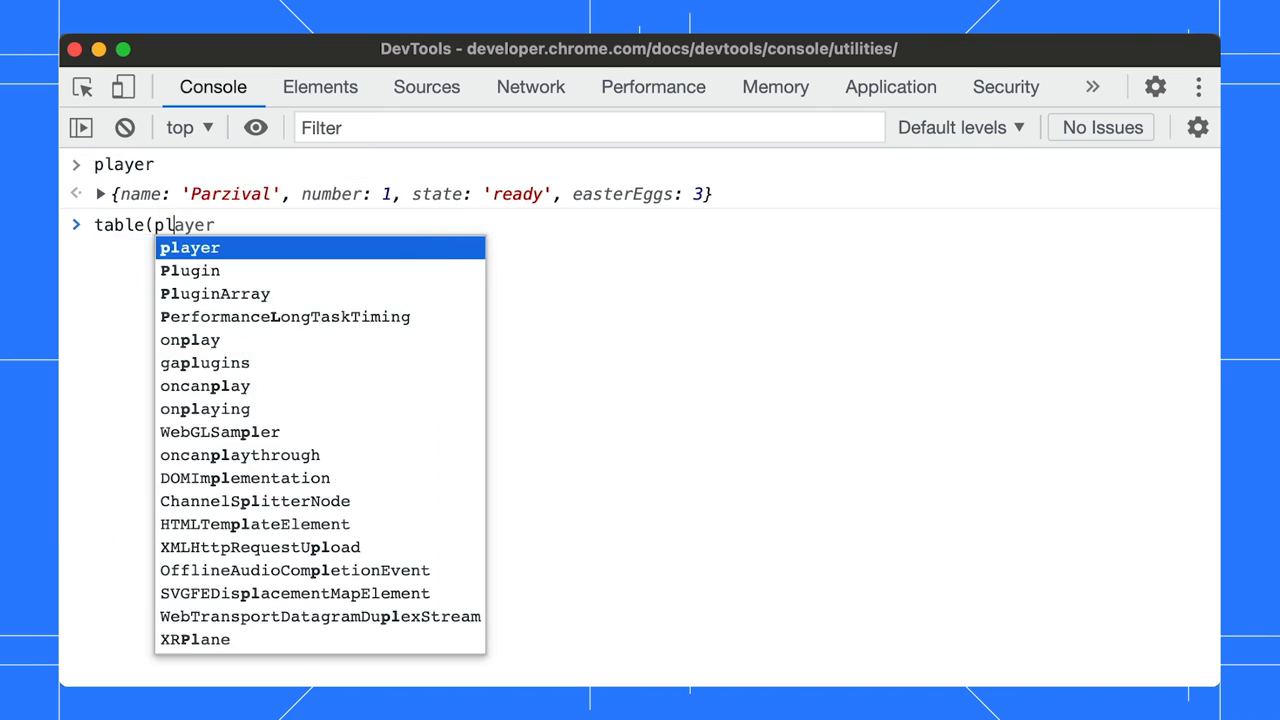
Show player's name, number, state and easterEggs via table(player), then clear
{"action": "key", "text": "Enter"}
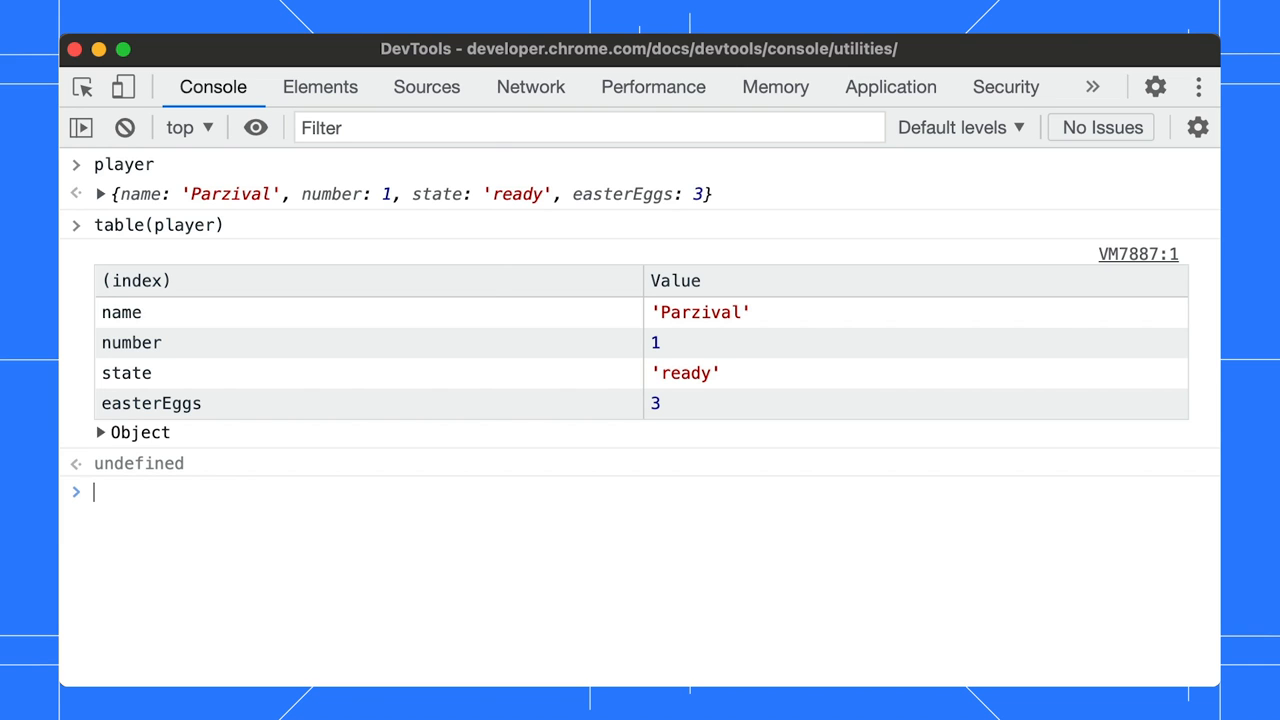
{"action": "left_click", "coordinate": [124, 127]}
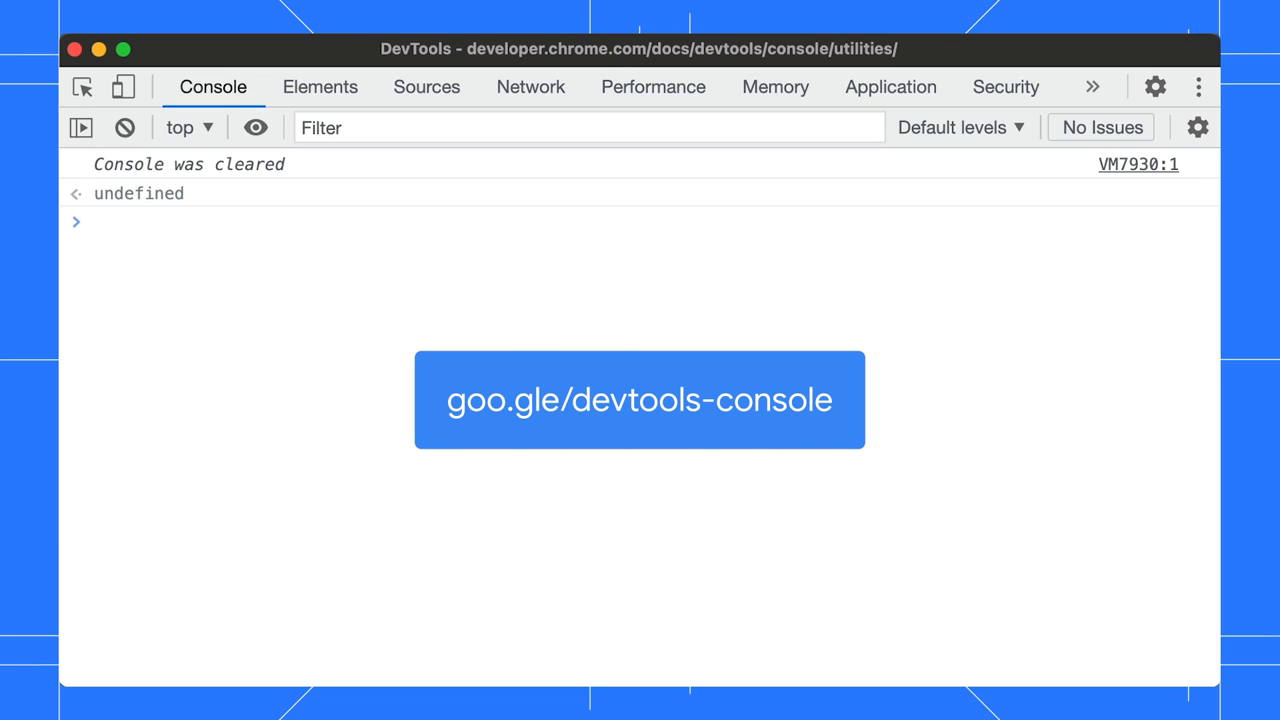
Run keys(player) and values(player), listing name, number, state, easterEggs and 'Parzival', 1, 'ready', 3
{"action": "type", "text": "keys("}
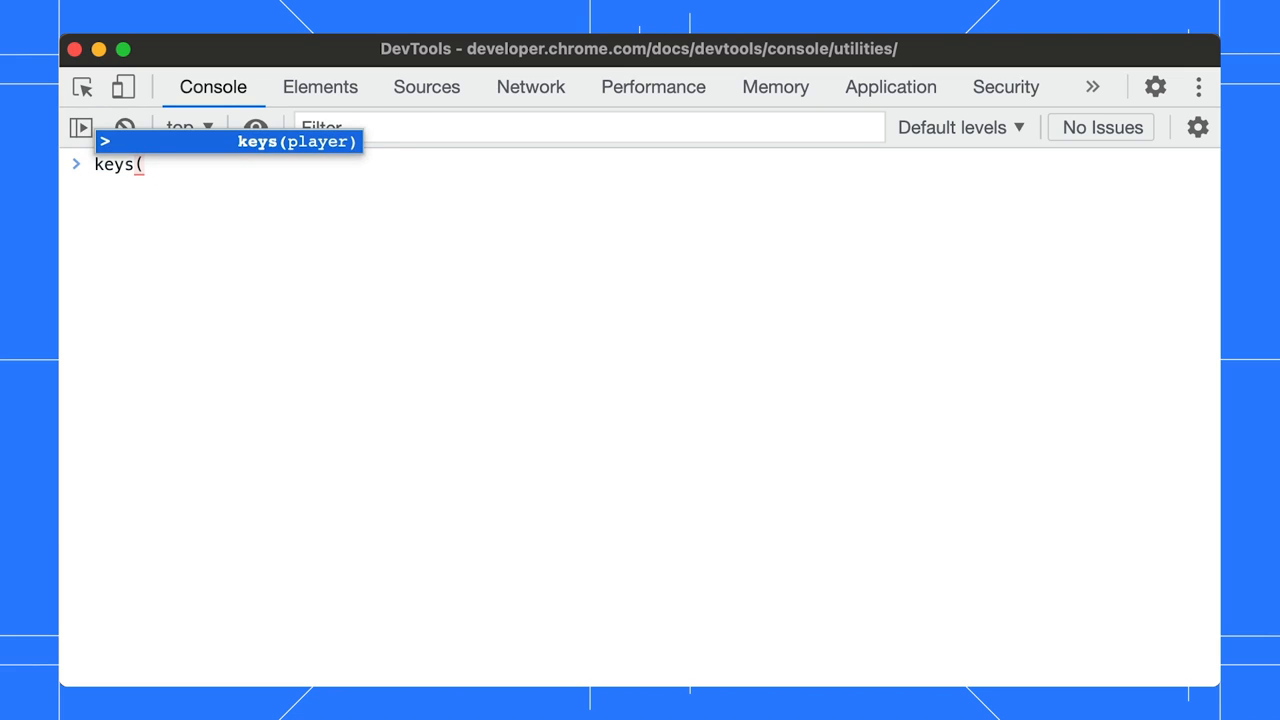
{"action": "key", "text": "Enter"}
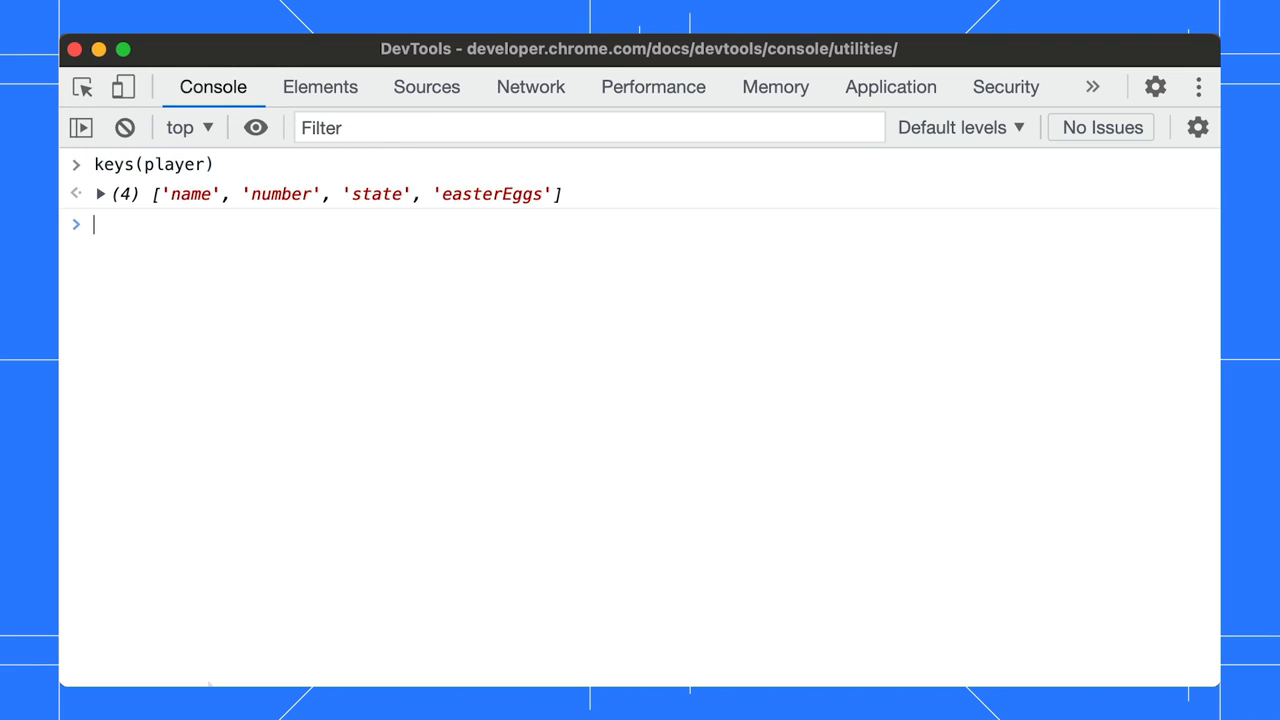
{"action": "left_click", "coordinate": [100, 194]}
{"action": "type", "text": "values"}
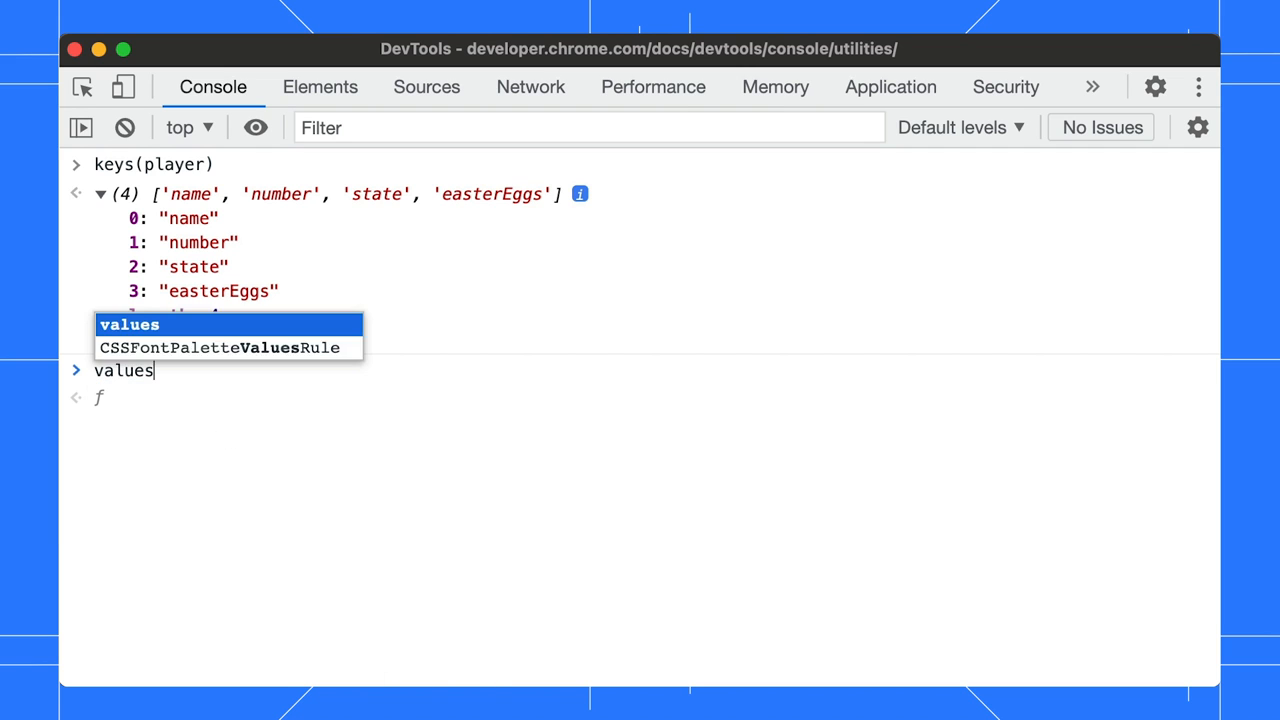
{"action": "type", "text": "(player)"}
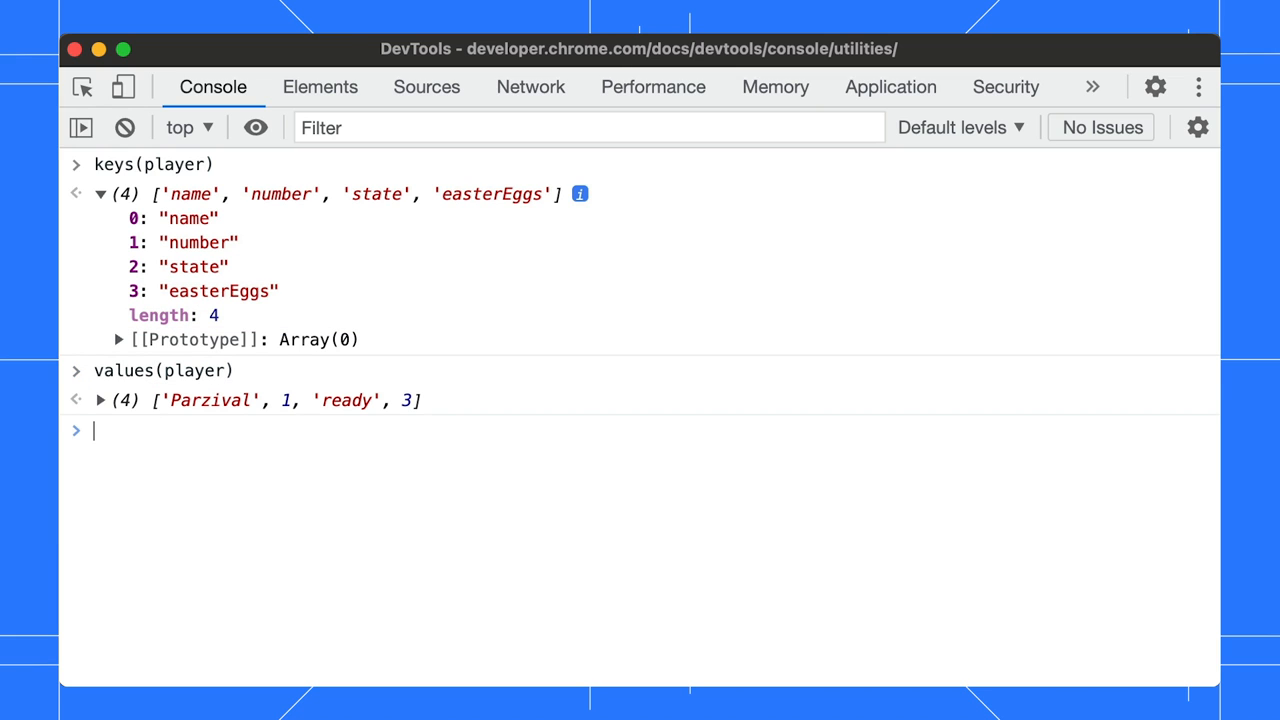
{"action": "type", "text": "values(player))"}
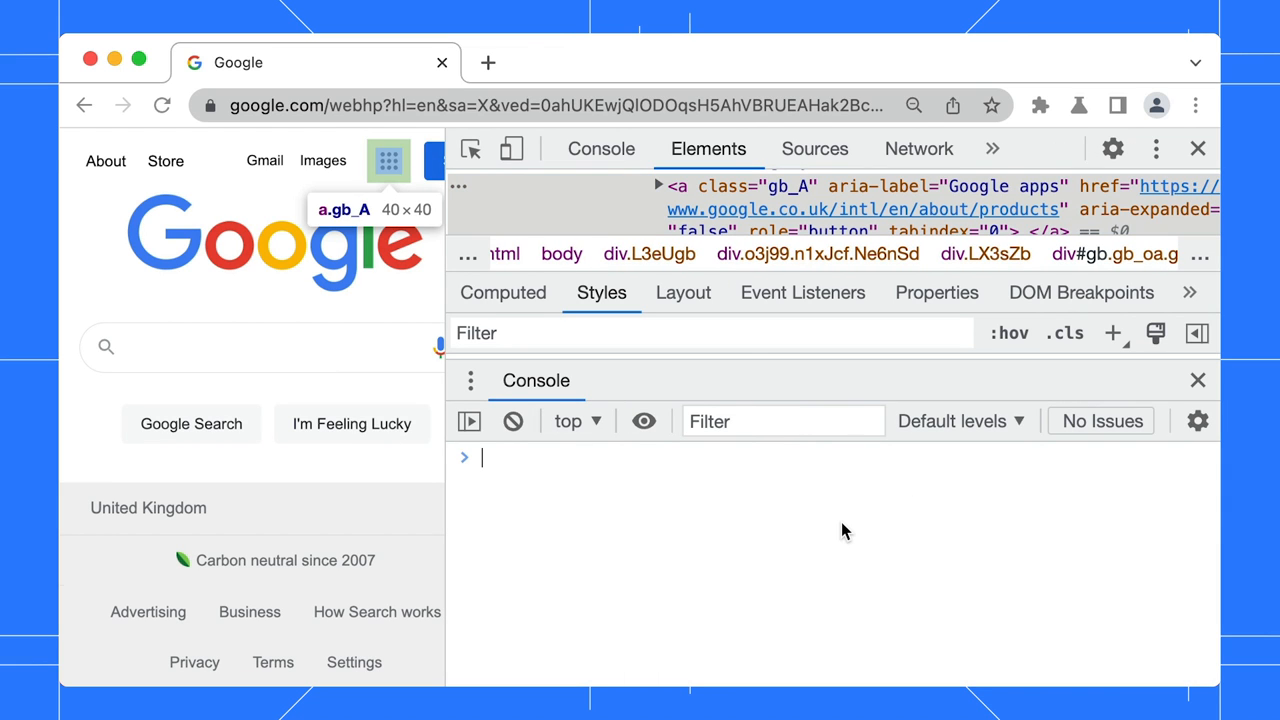
List the inspected Google apps link's blur, focus and mouse listeners with getEventListeners($0)
{"action": "type", "text": "getEventListeners"}
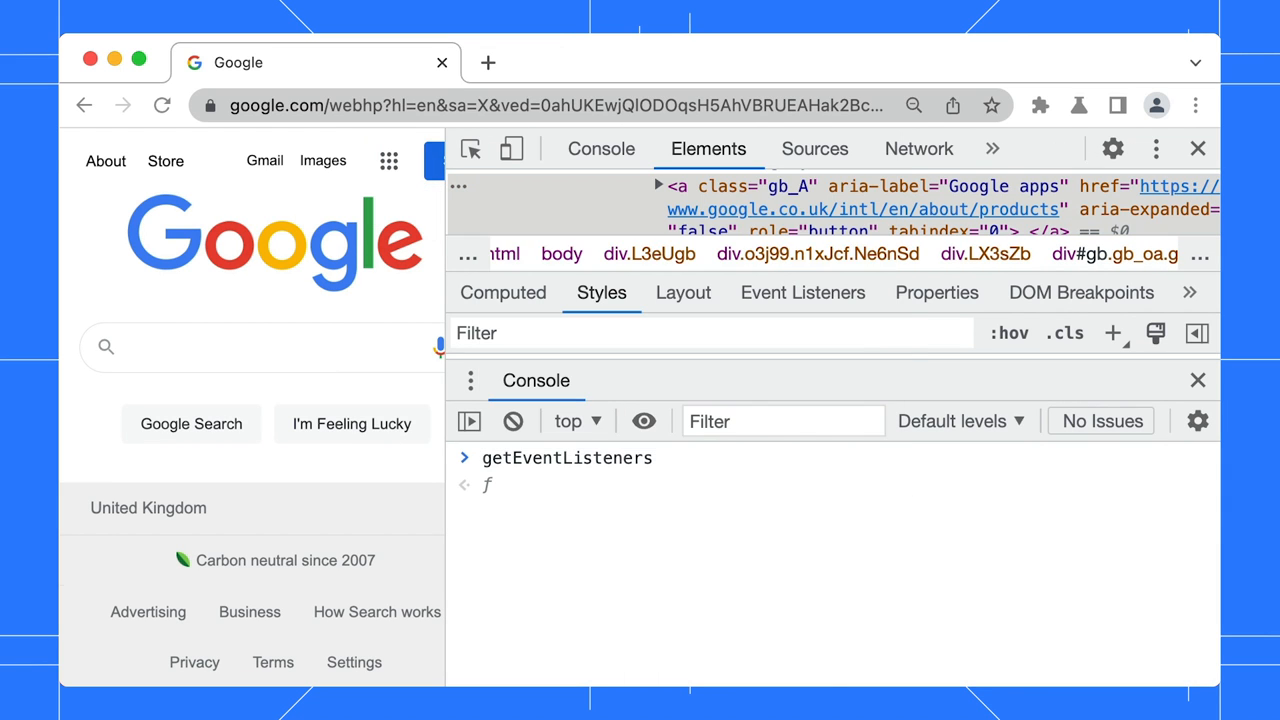
{"action": "type", "text": "("}
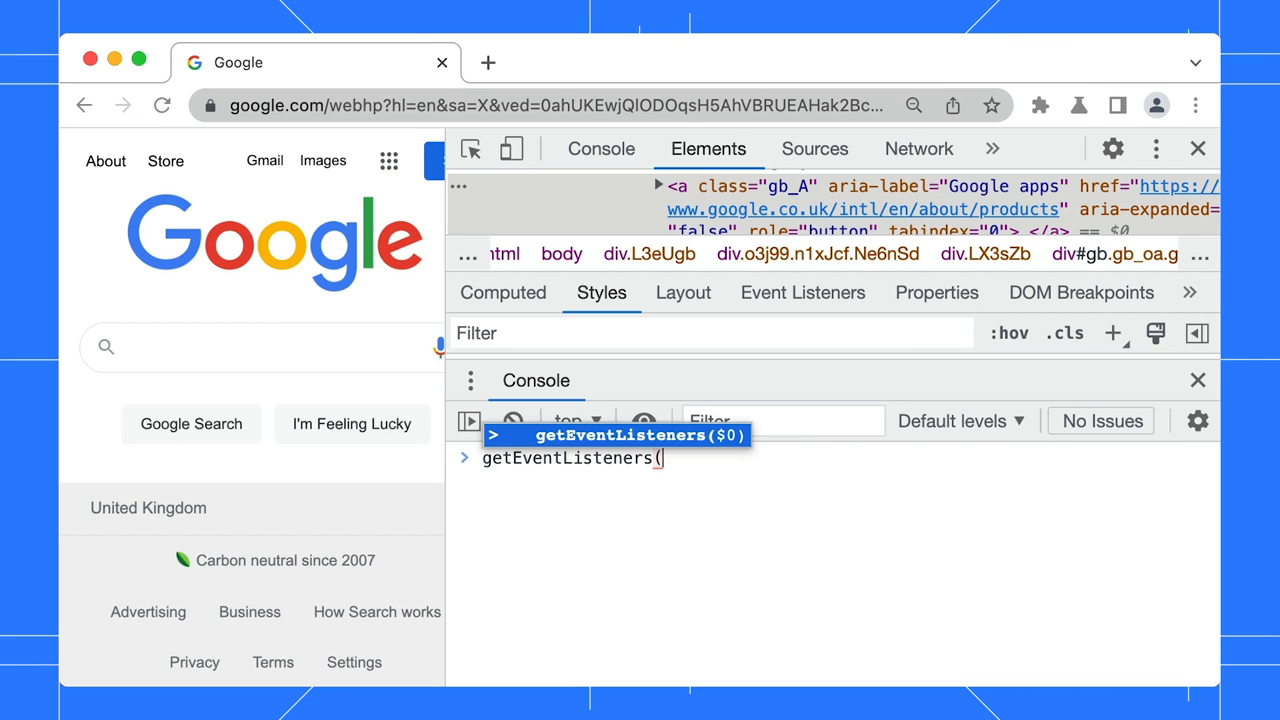
{"action": "key", "text": "Enter"}
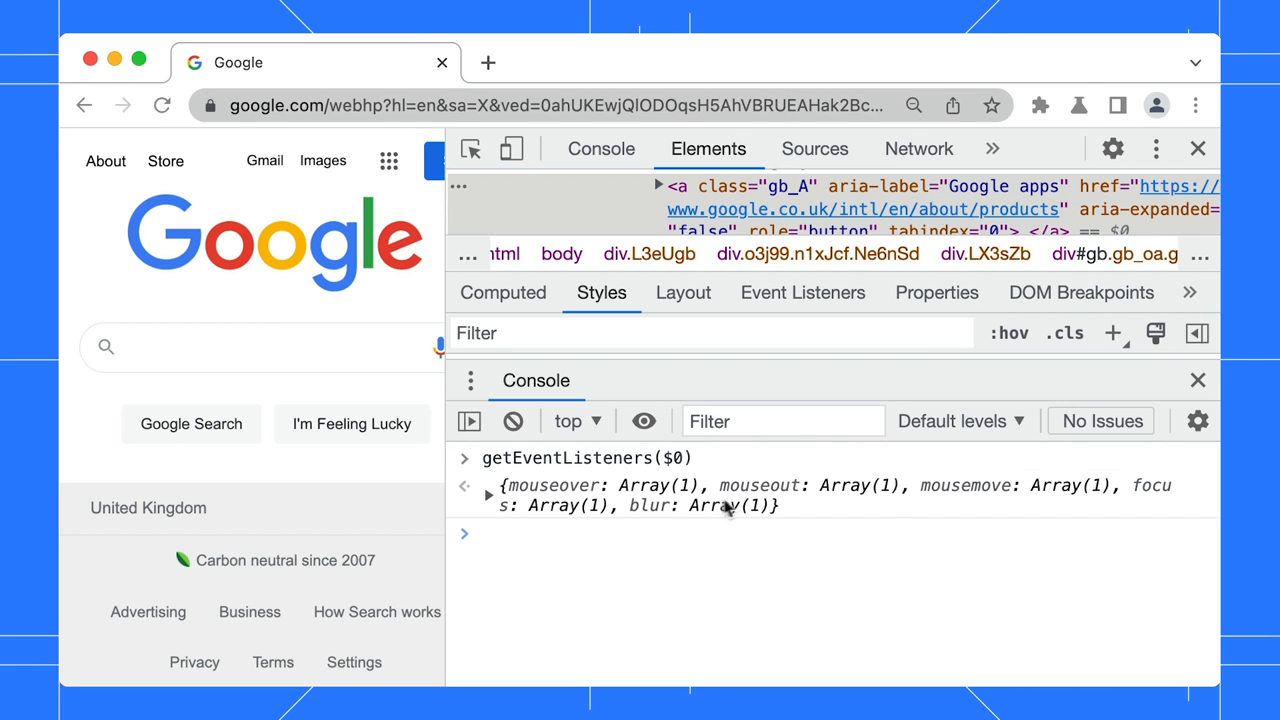
{"action": "left_click", "coordinate": [487, 494]}
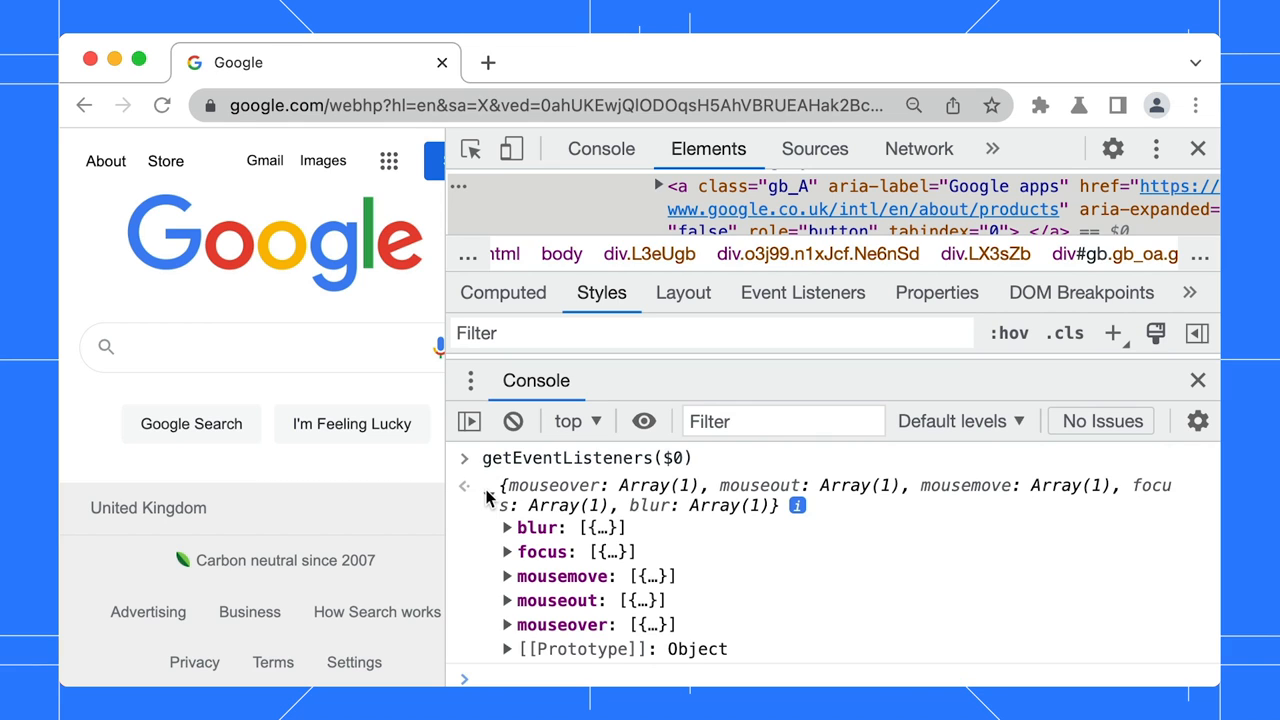
Log window resize events with monitorEvents in the main Console, then unmonitor them
{"action": "left_click", "coordinate": [600, 148]}
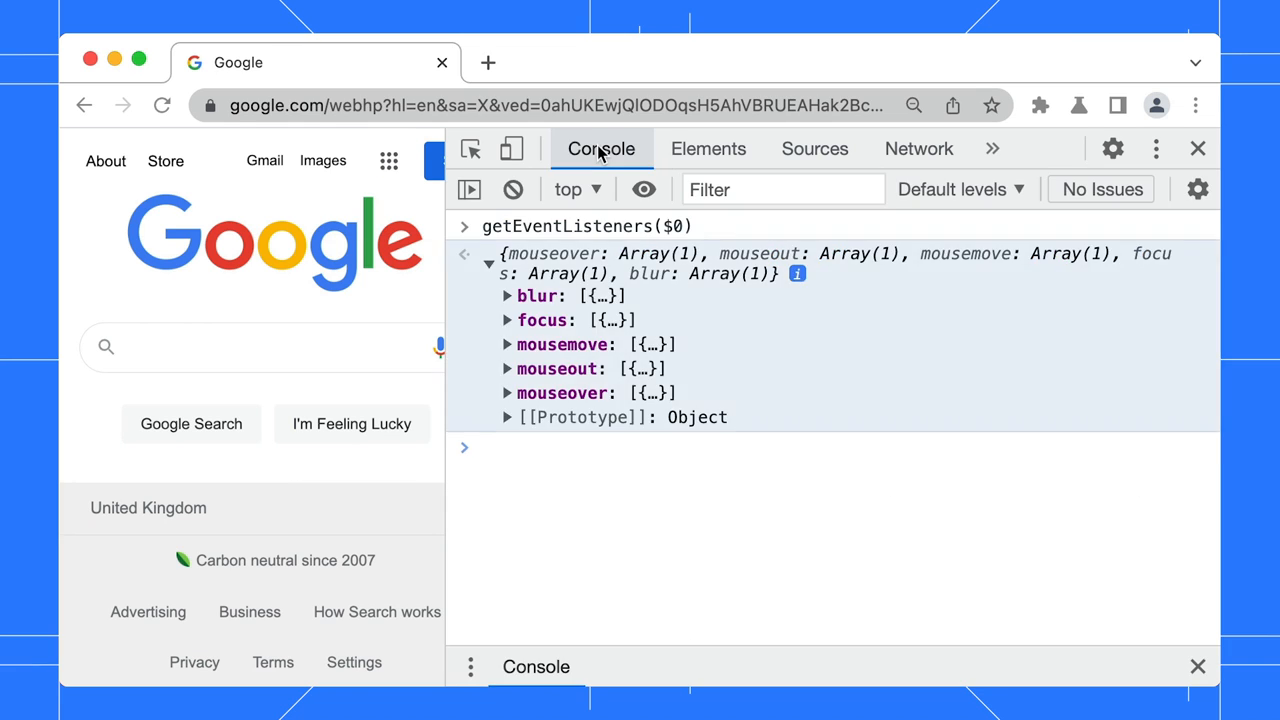
{"action": "type", "text": "mo"}
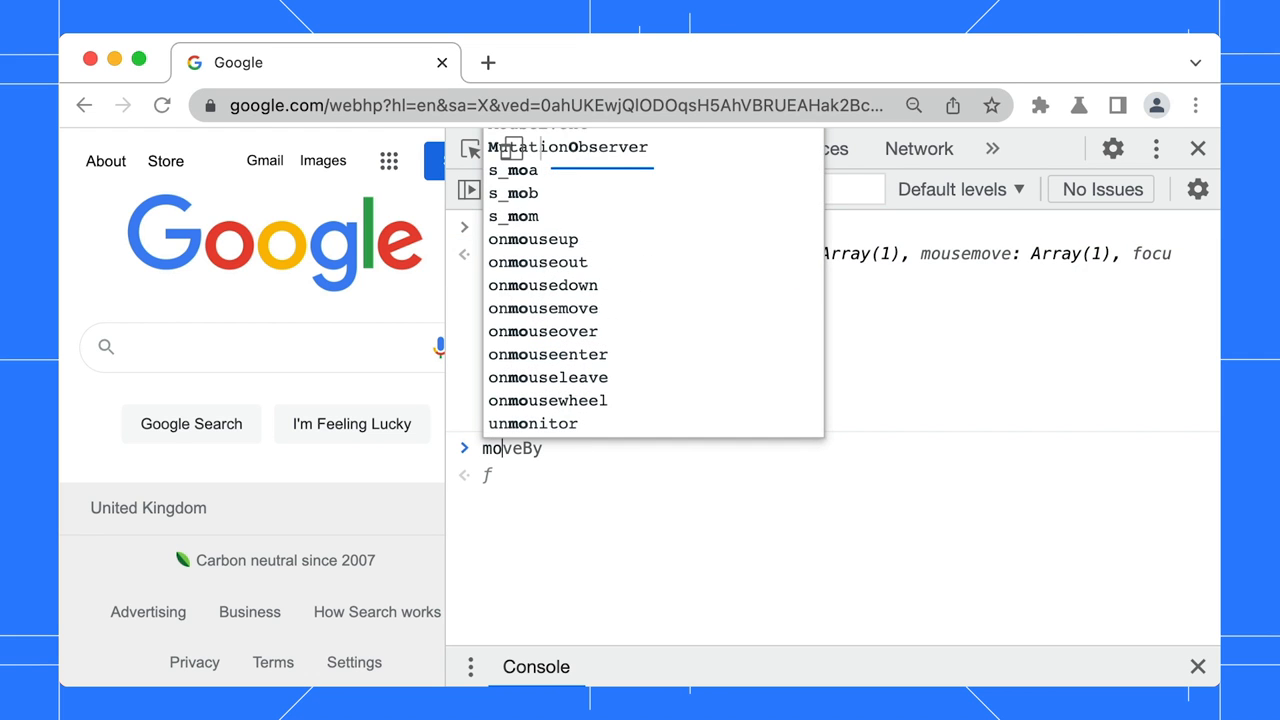
{"action": "type", "text": "monitor"}
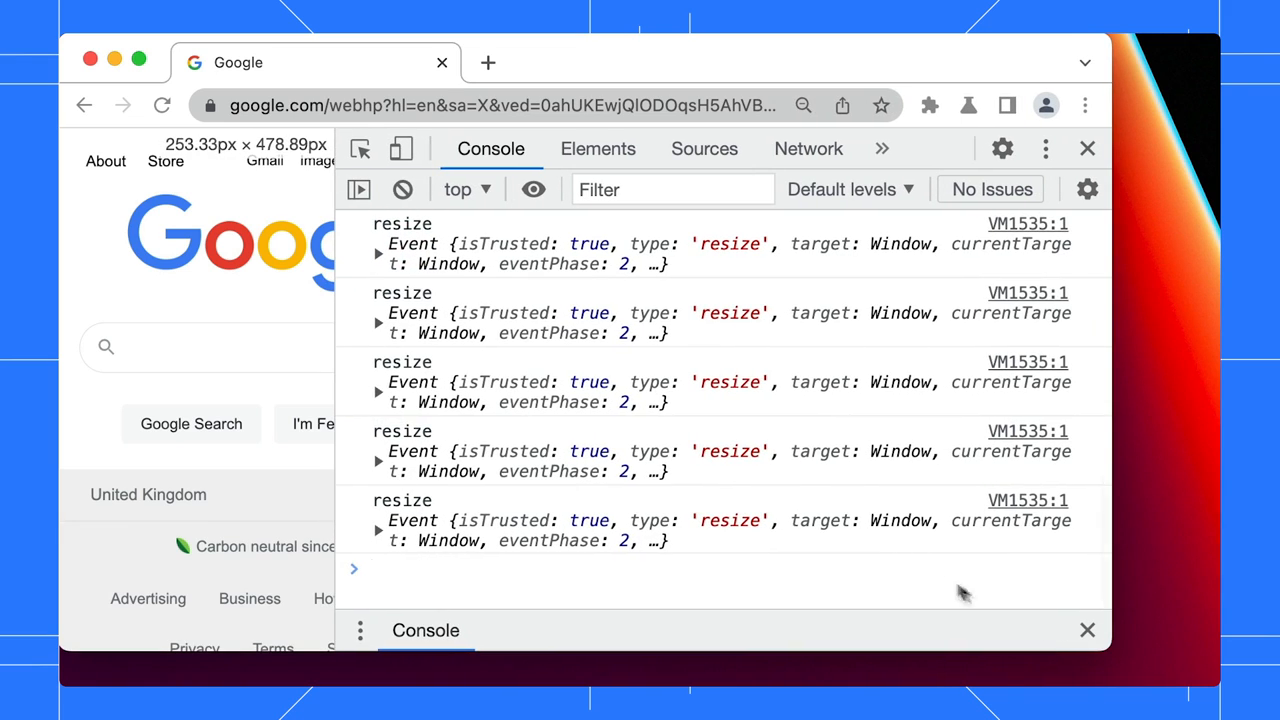
{"action": "scroll", "scroll_direction": "down", "scroll_amount": 3}
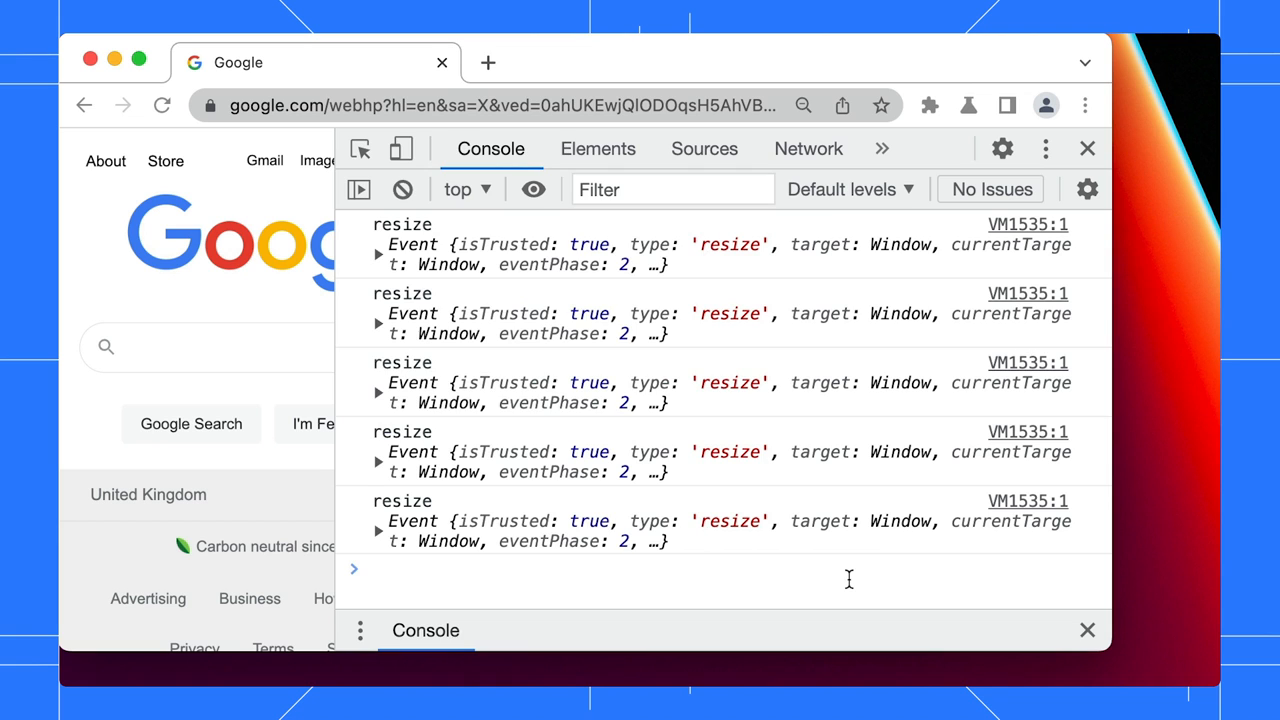
{"action": "type", "text": "unmonitor"}
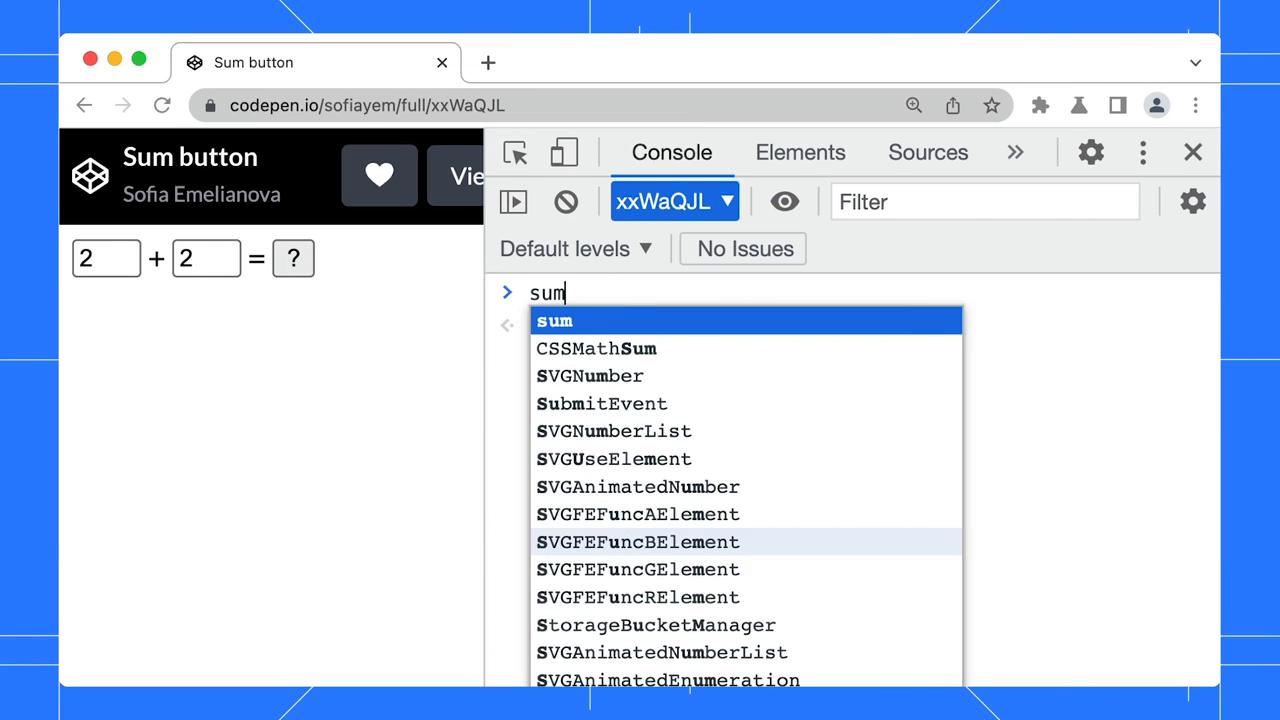
Show sum's definition, apply monitor(sum), then trigger it on the page to log sum(2, 2) returning 4
{"action": "key", "text": "Enter"}
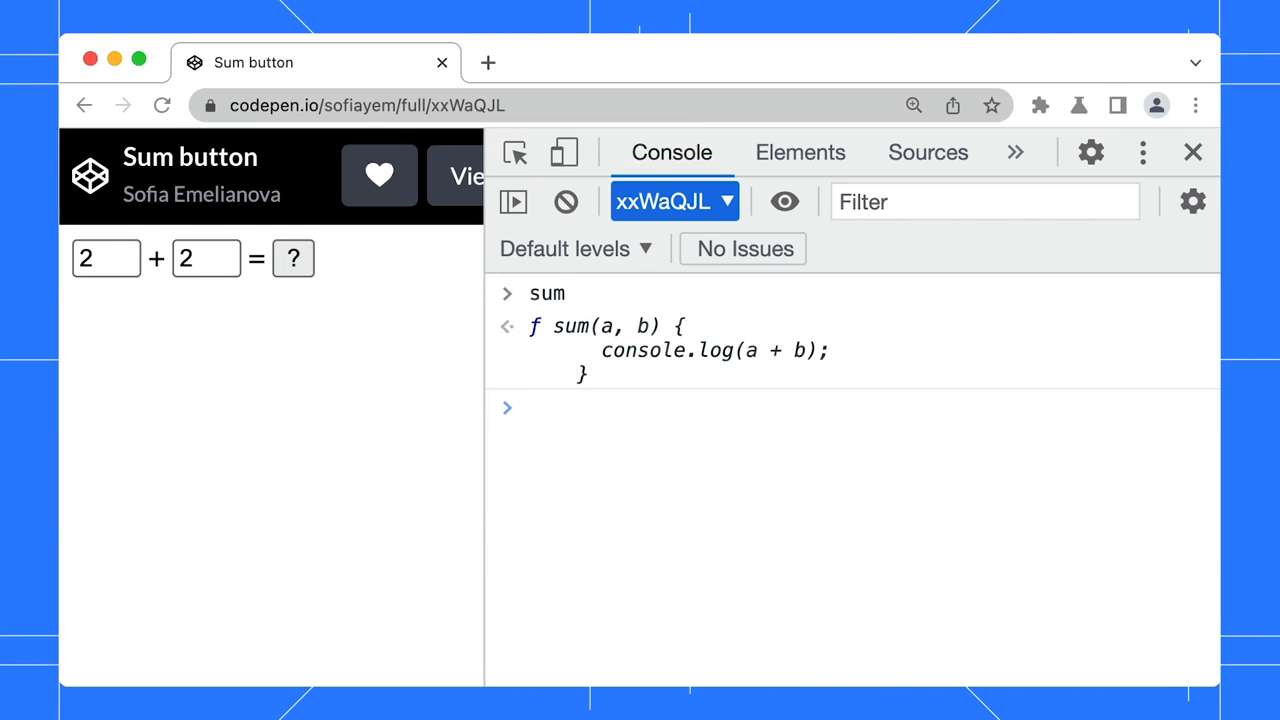
{"action": "type", "text": "monitor(sum"}
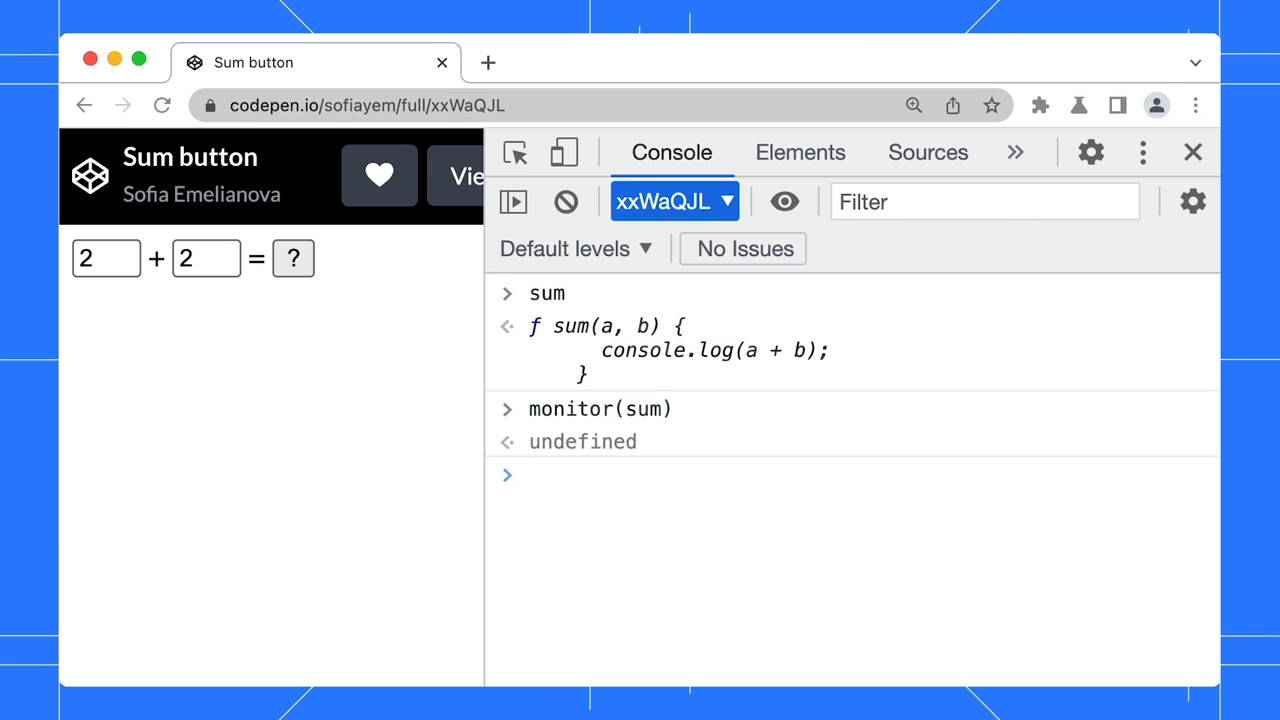
{"action": "left_click", "coordinate": [293, 258]}
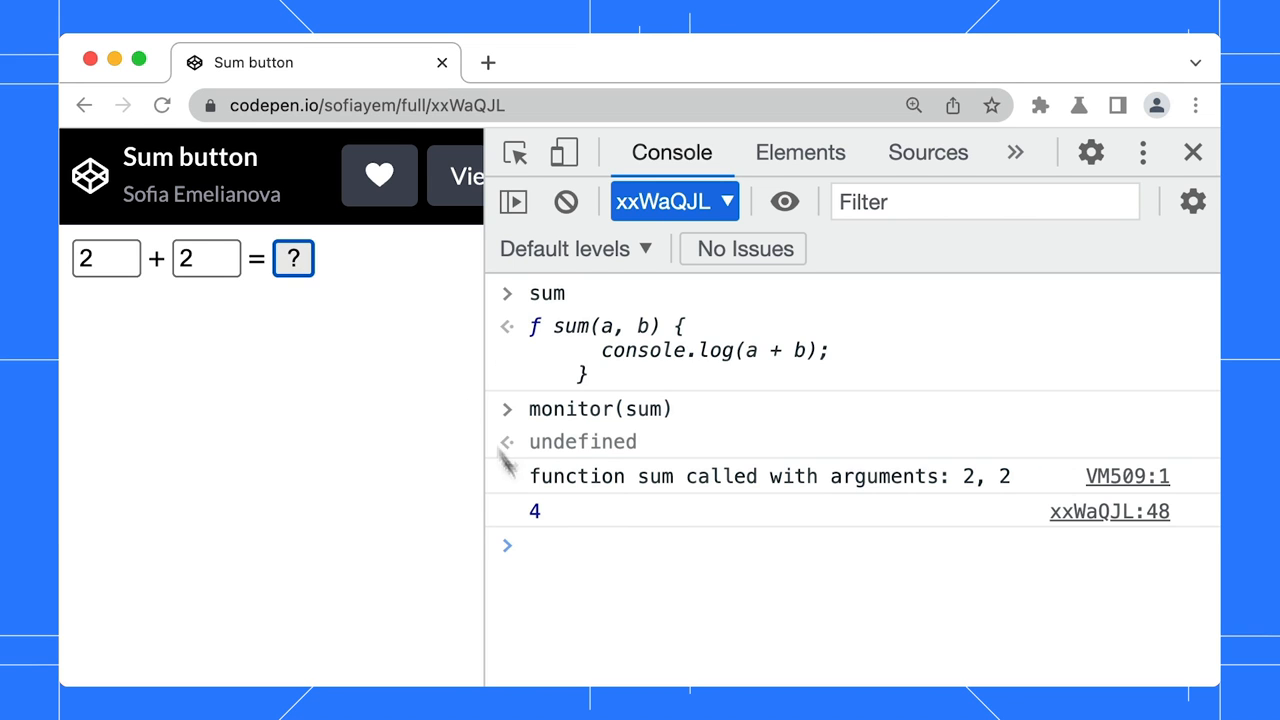
{"action": "type", "text": "u"}
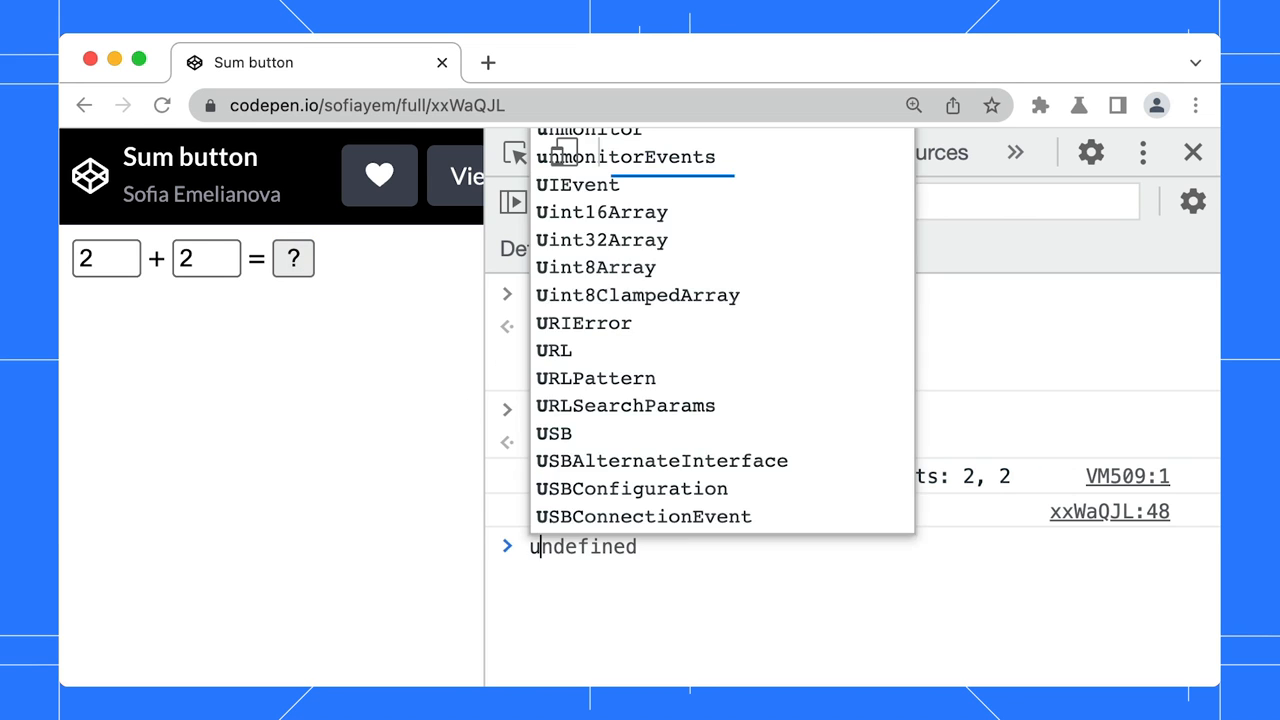